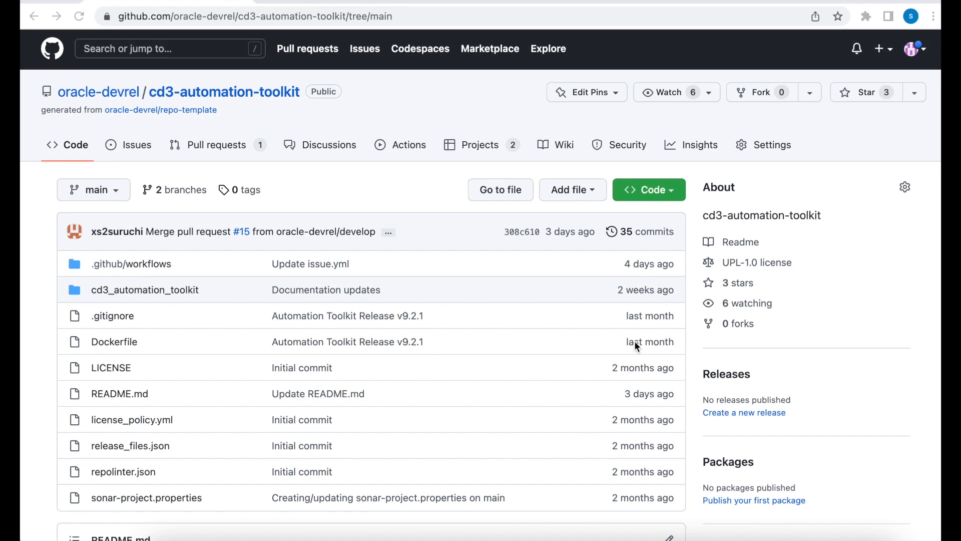
{"action": "mouse_move", "coordinate": [601, 379]}
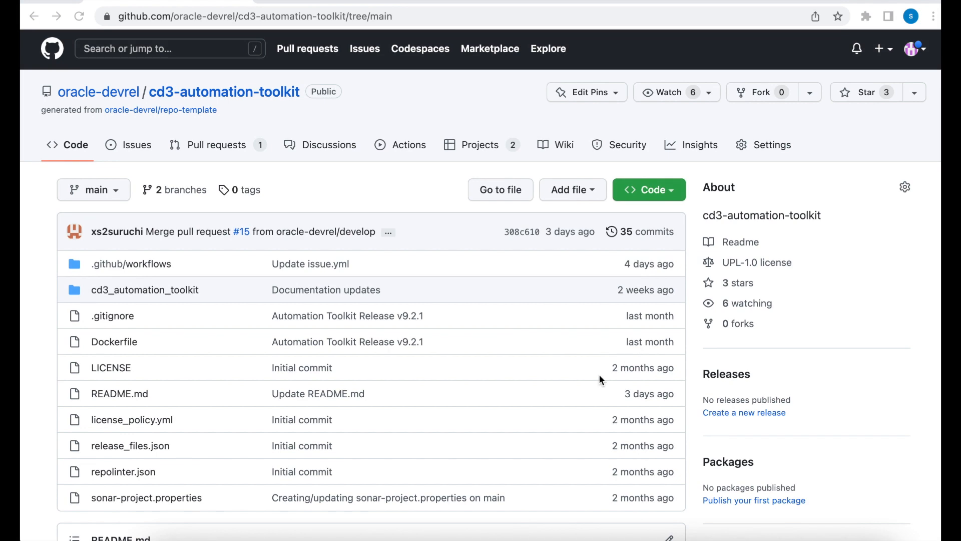
Scroll past the README introduction and services table to Getting Started prerequisites, cloning and build steps
{"action": "scroll", "scroll_direction": "down", "scroll_amount": 3}
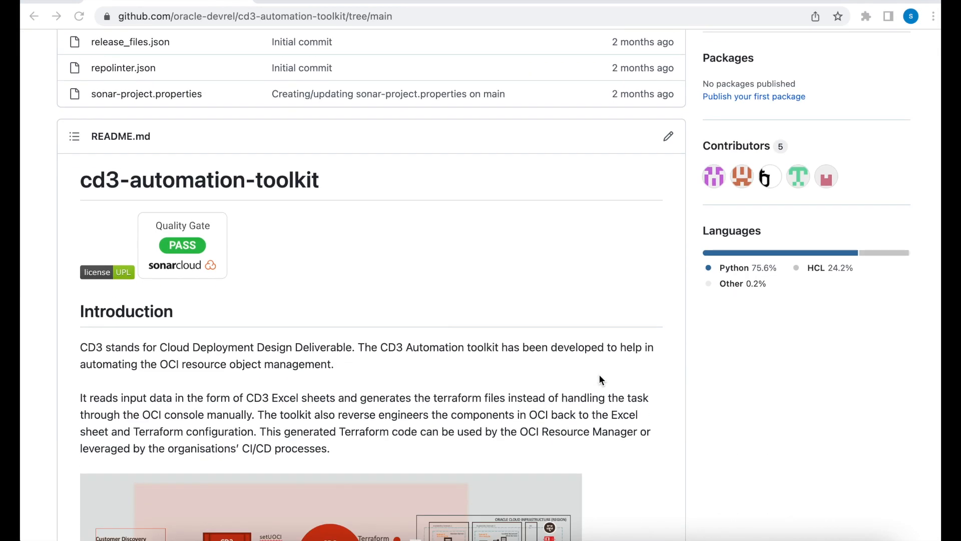
{"action": "scroll", "scroll_direction": "down", "scroll_amount": 3}
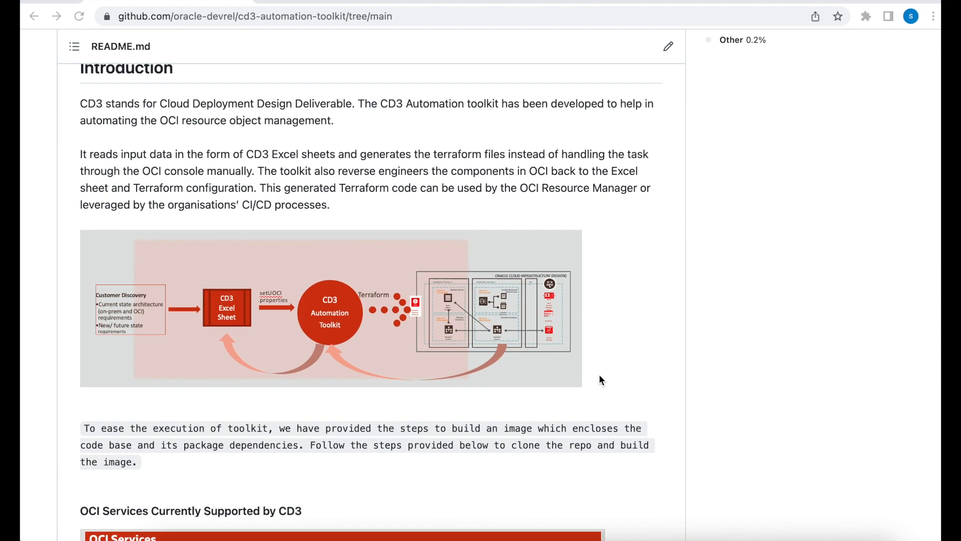
{"action": "scroll", "scroll_direction": "down", "scroll_amount": 3}
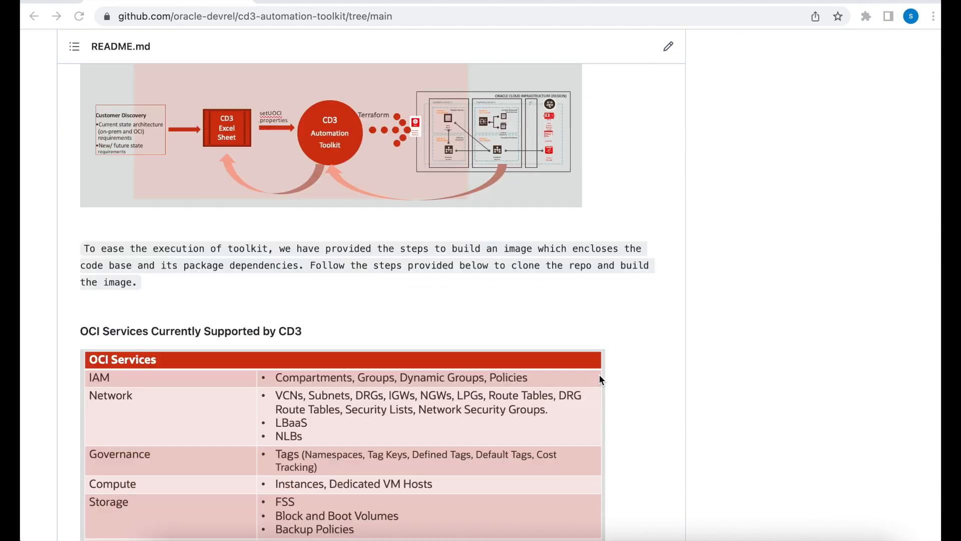
{"action": "scroll", "scroll_direction": "down", "scroll_amount": 3}
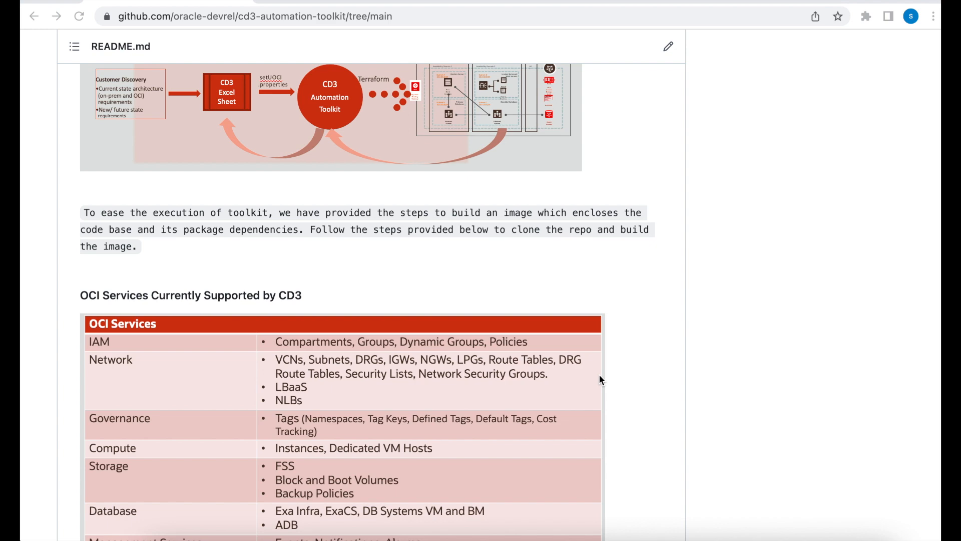
{"action": "scroll", "scroll_direction": "down", "scroll_amount": 3}
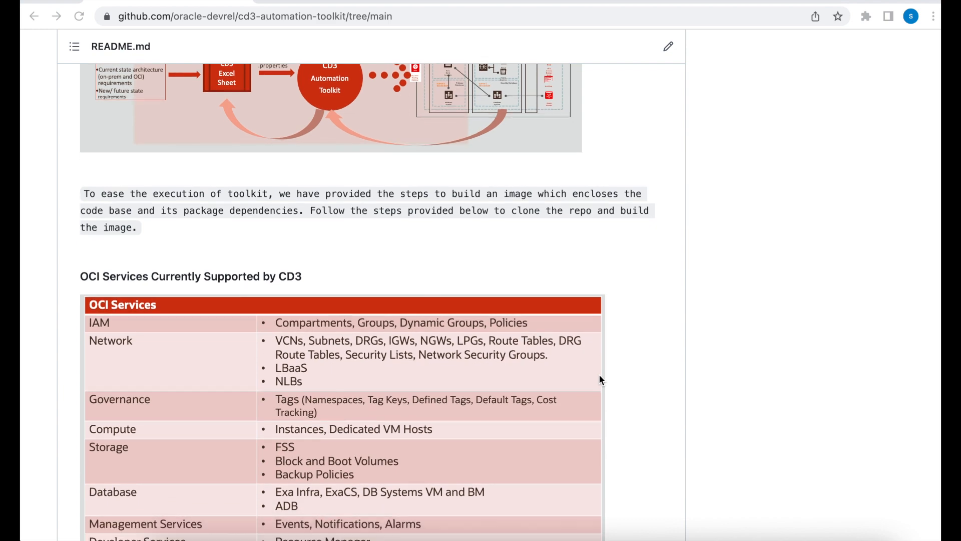
{"action": "scroll", "scroll_direction": "down", "scroll_amount": 3}
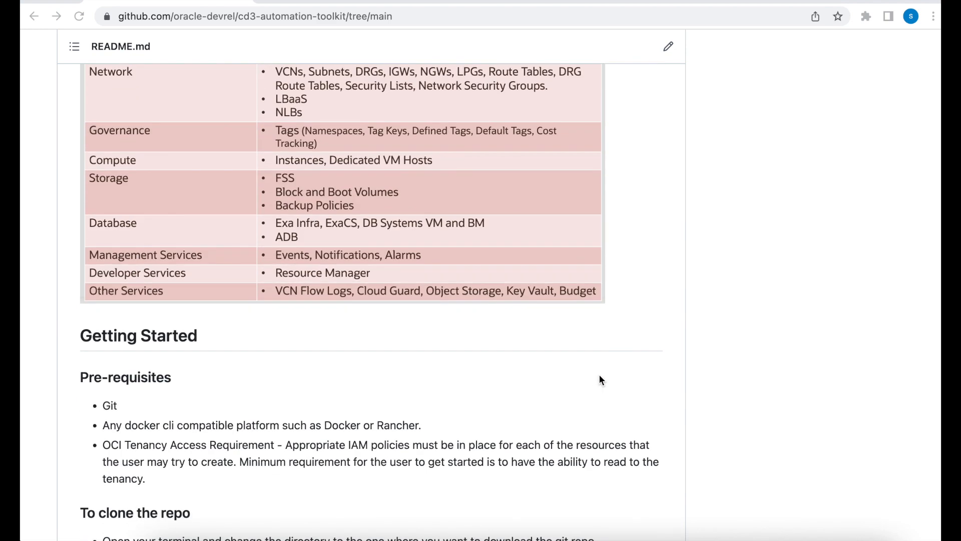
{"action": "scroll", "scroll_direction": "down", "scroll_amount": 3}
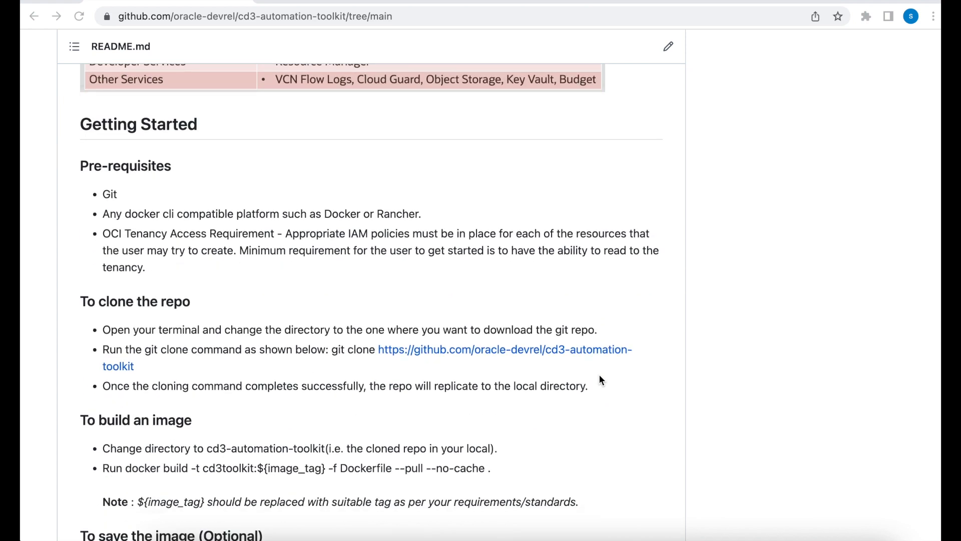
{"action": "scroll", "scroll_direction": "down", "scroll_amount": 3}
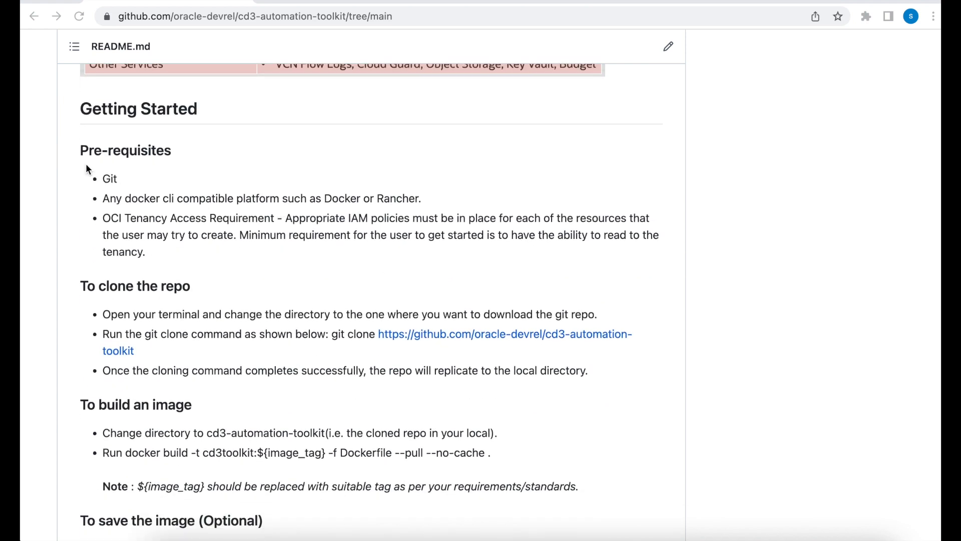
{"action": "mouse_move", "coordinate": [114, 179]}
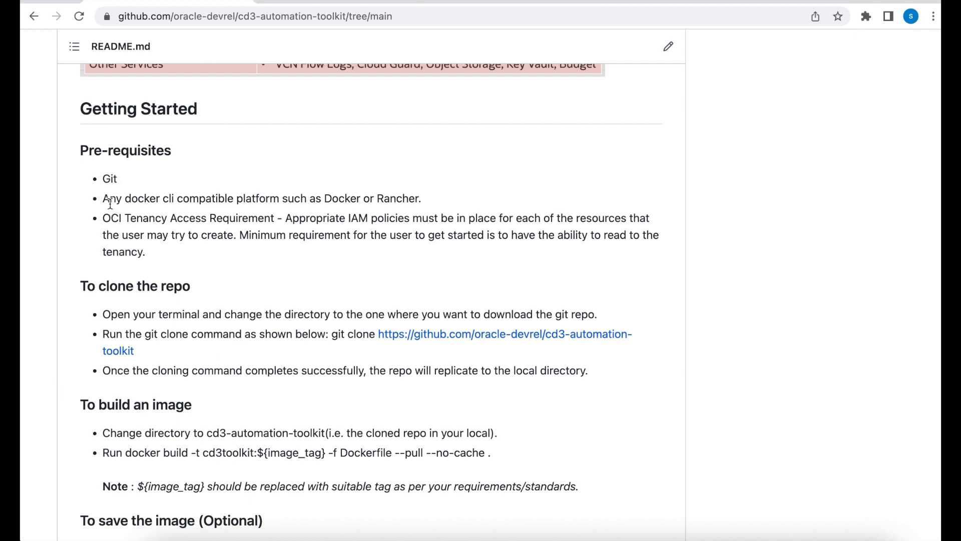
{"action": "left_click_drag", "start_coordinate": [125, 198], "coordinate": [323, 198]}
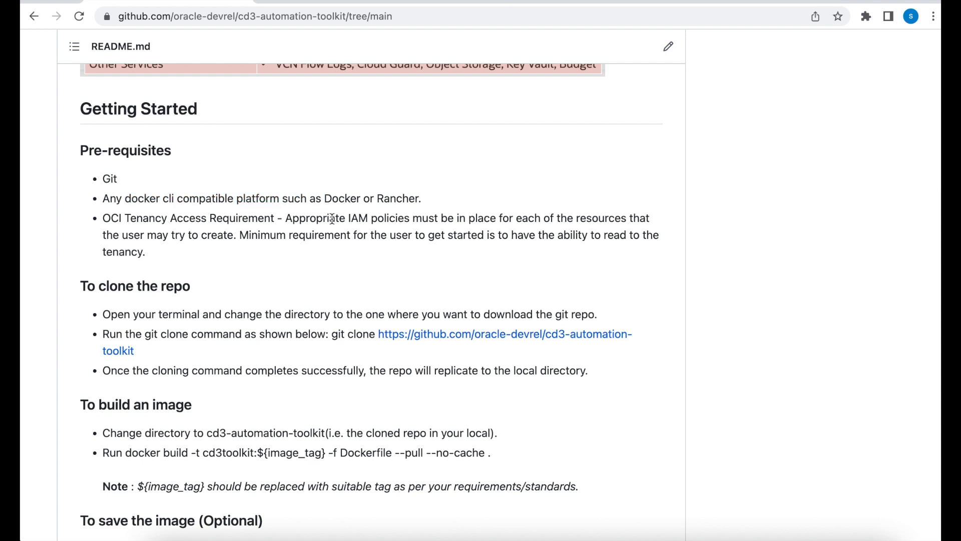
{"action": "scroll", "scroll_direction": "down", "scroll_amount": 3}
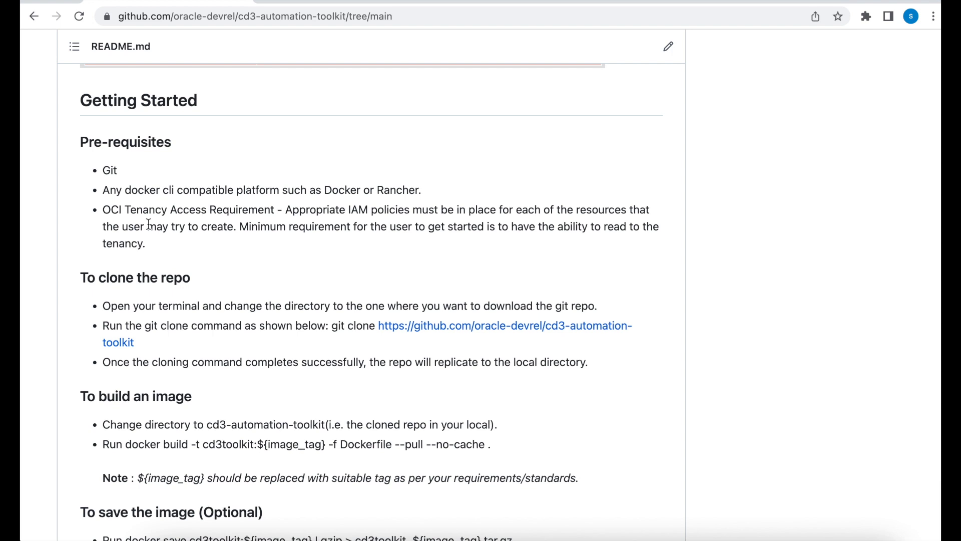
{"action": "scroll", "scroll_direction": "down", "scroll_amount": 3}
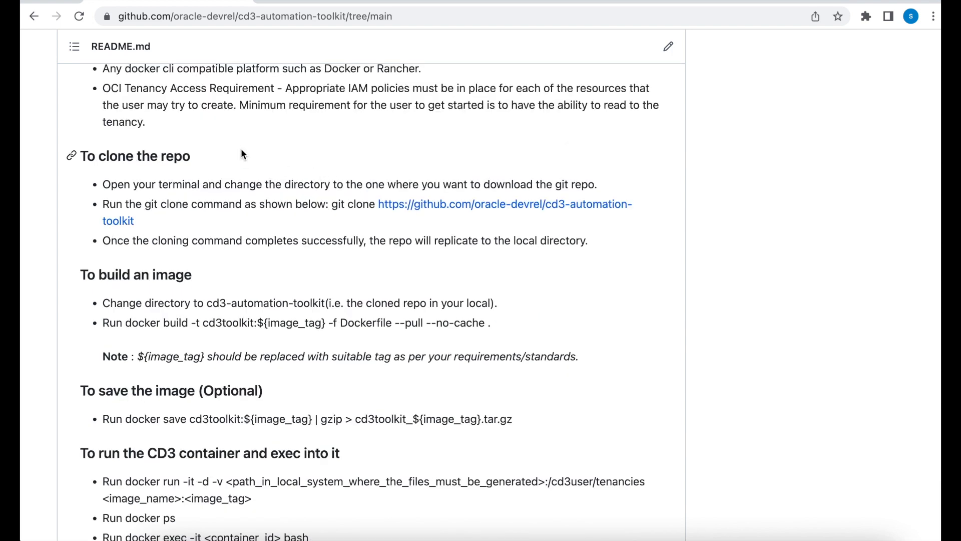
{"action": "mouse_move", "coordinate": [289, 103]}
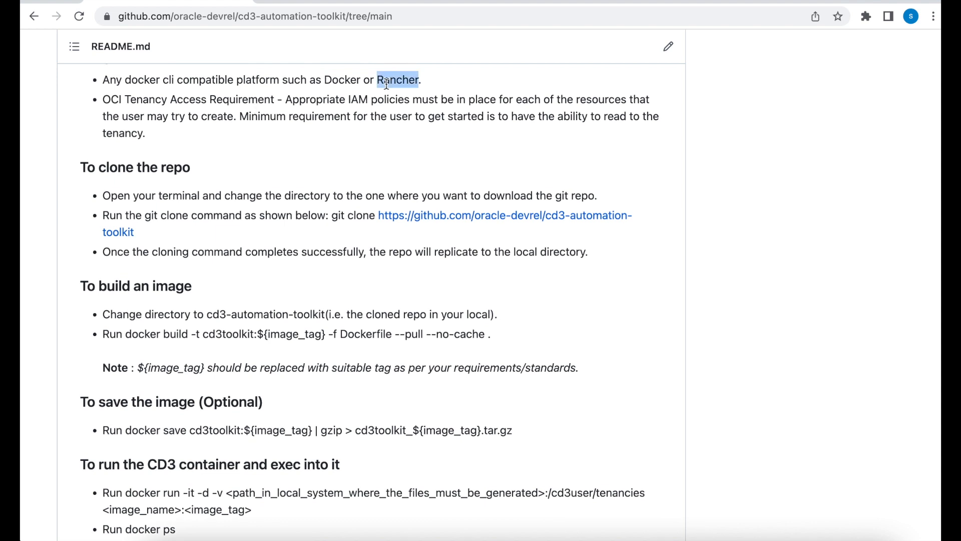
{"action": "mouse_move", "coordinate": [96, 166]}
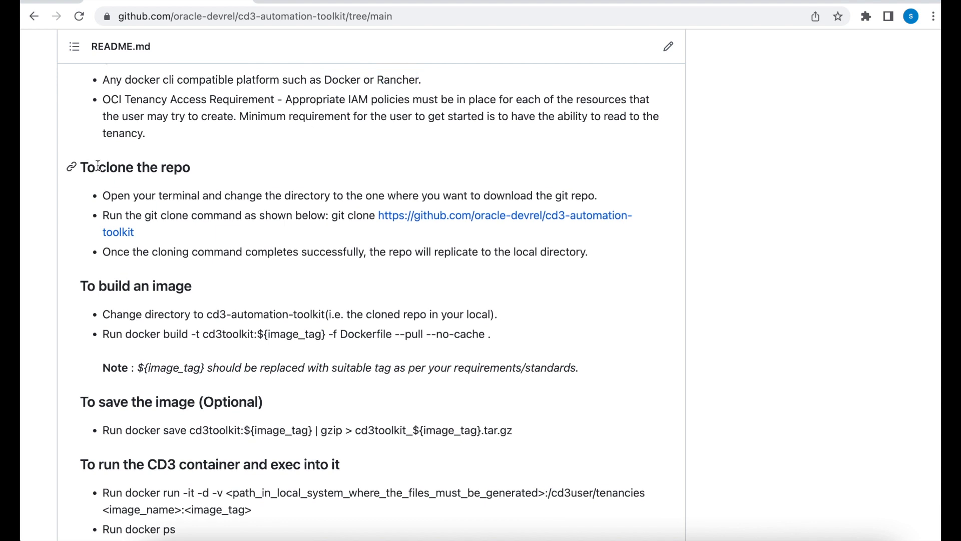
{"action": "double_click", "coordinate": [144, 167]}
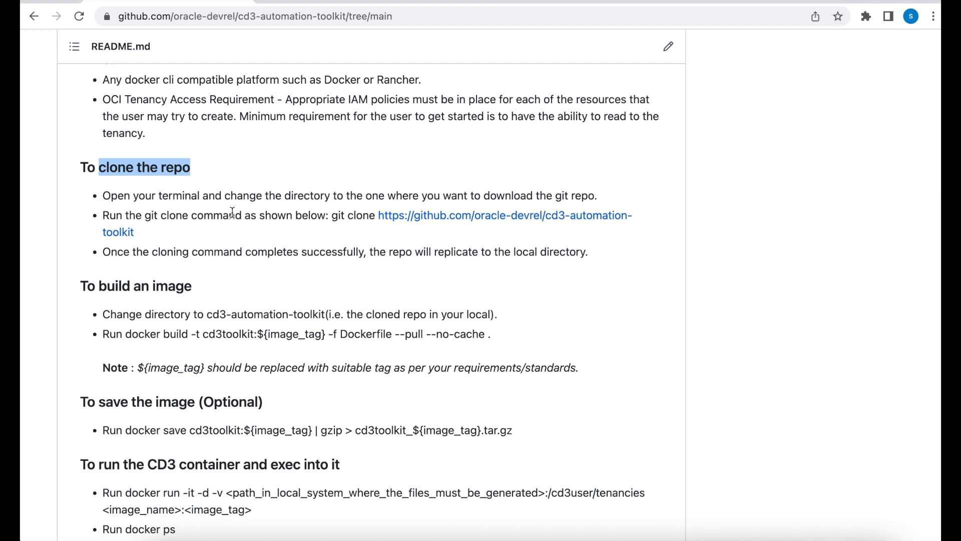
{"action": "mouse_move", "coordinate": [290, 230]}
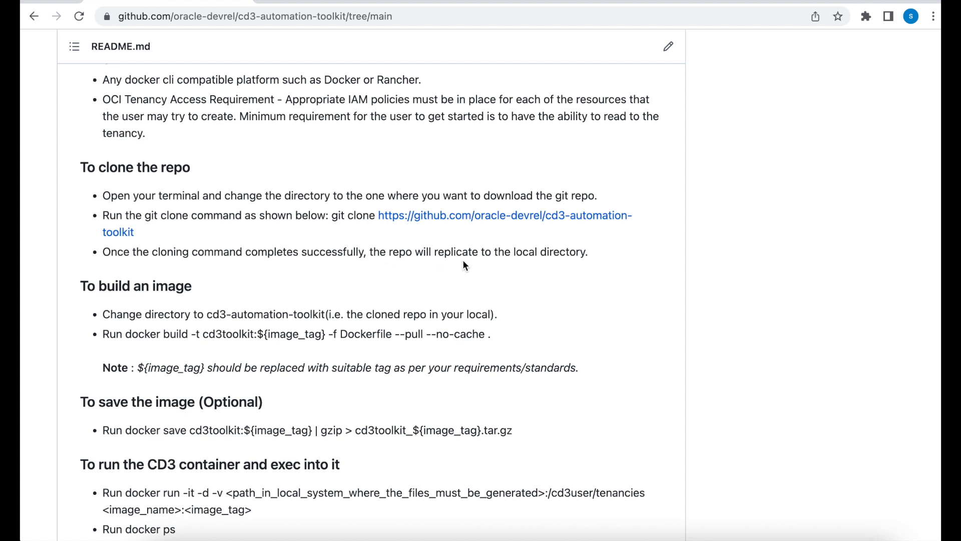
{"action": "mouse_move", "coordinate": [120, 146]}
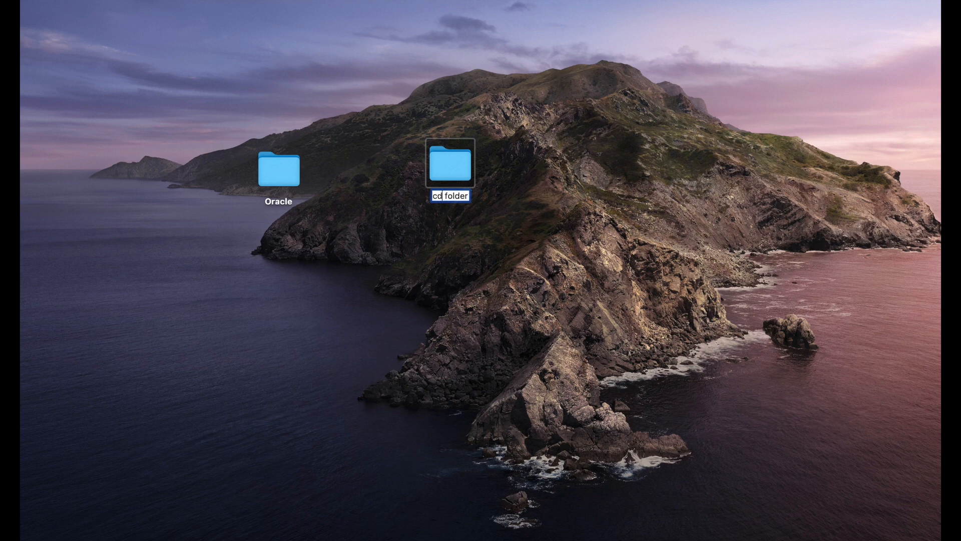
Rename the folder cd3-toolkit, cd into Desktop/cd3-toolkit, git clone the repo, and verify with ls -ltra
{"action": "type", "text": "3-t"}
{"action": "type", "text": "cd D"}
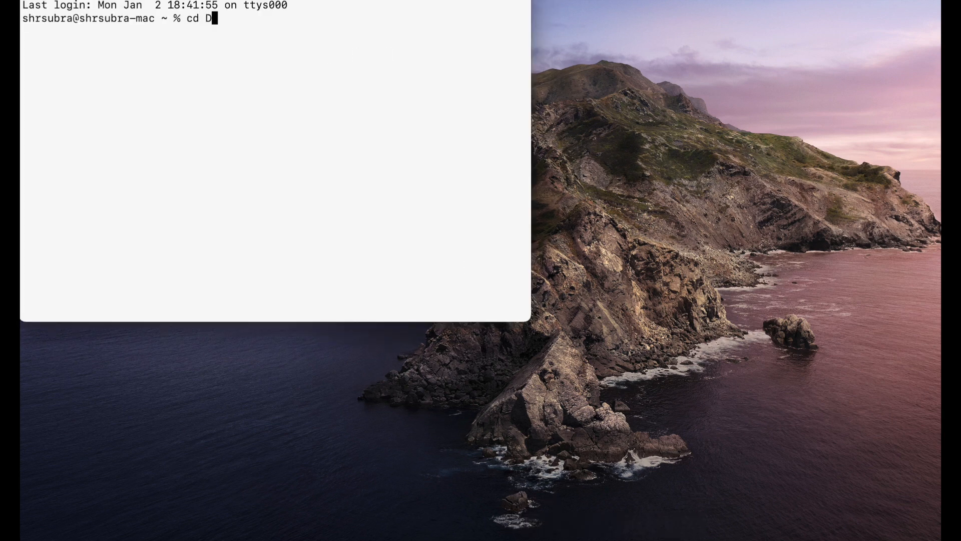
{"action": "type", "text": "esktop/cd3-toolkit"}
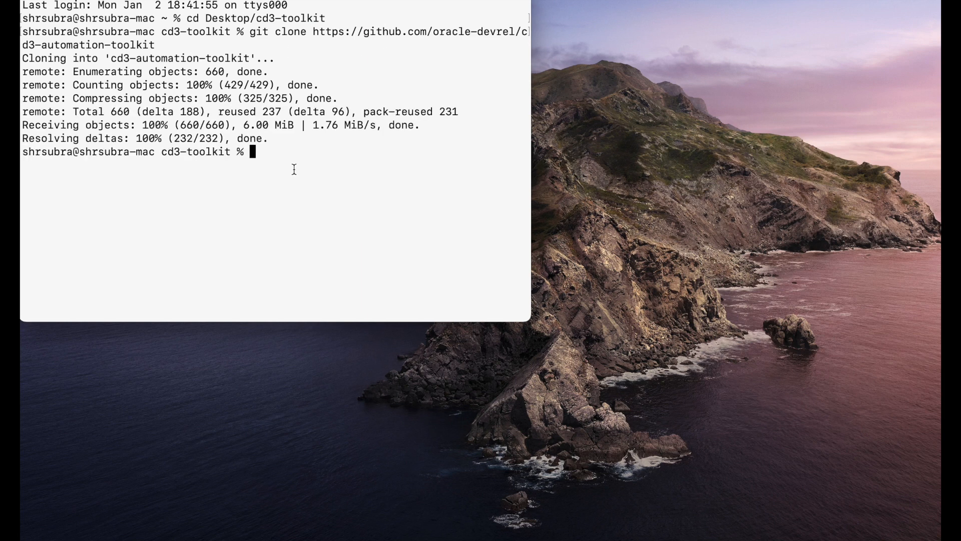
{"action": "type", "text": "cd"}
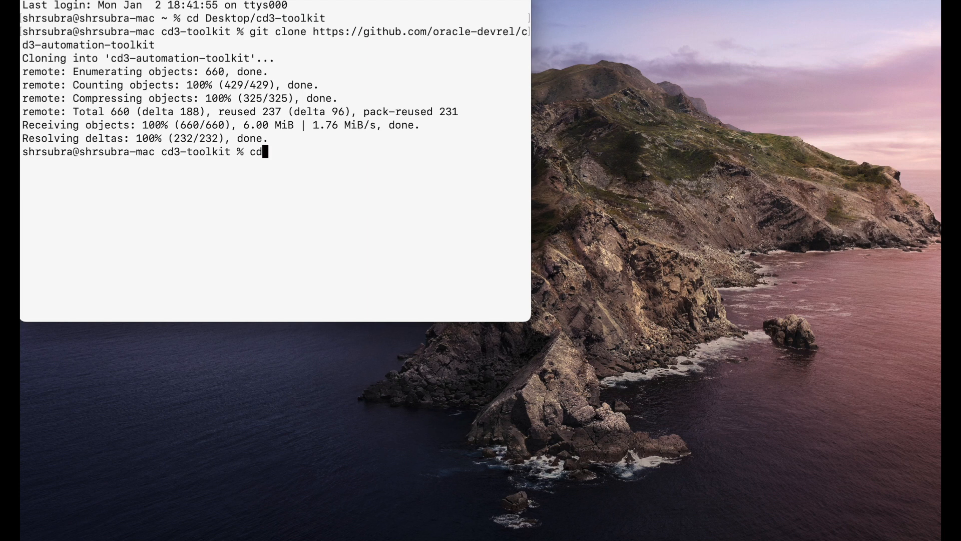
{"action": "type", "text": "ls -ltra"}
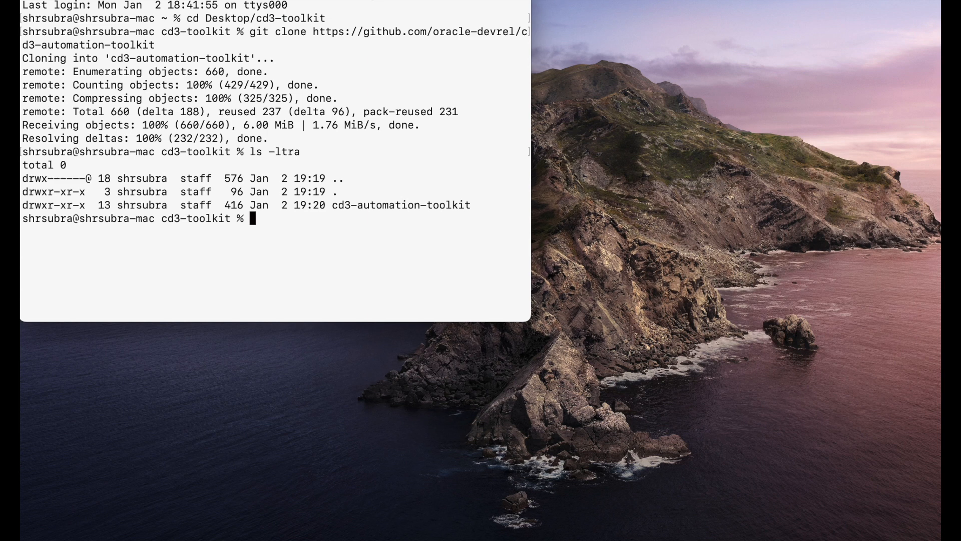
{"action": "type", "text": "cd cd"}
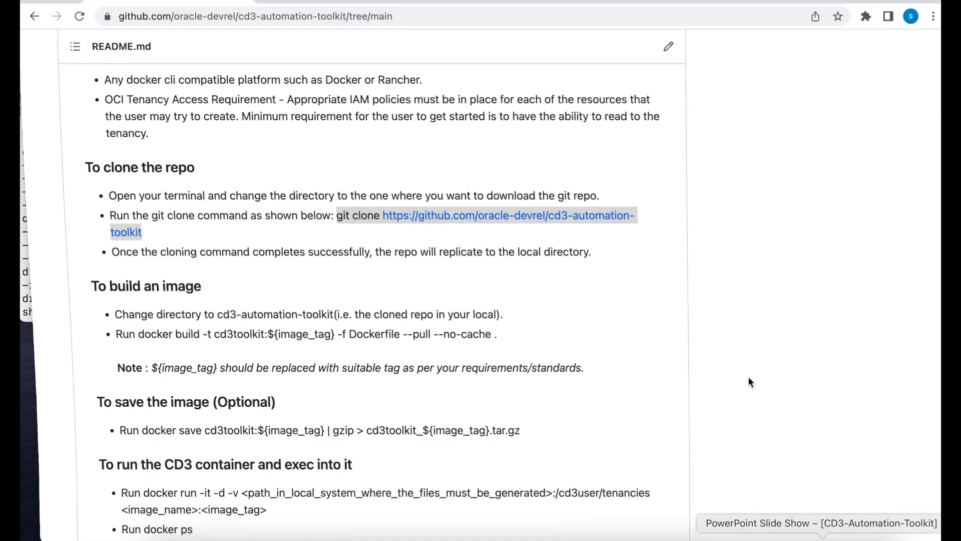
{"action": "scroll", "scroll_direction": "down", "scroll_amount": 3}
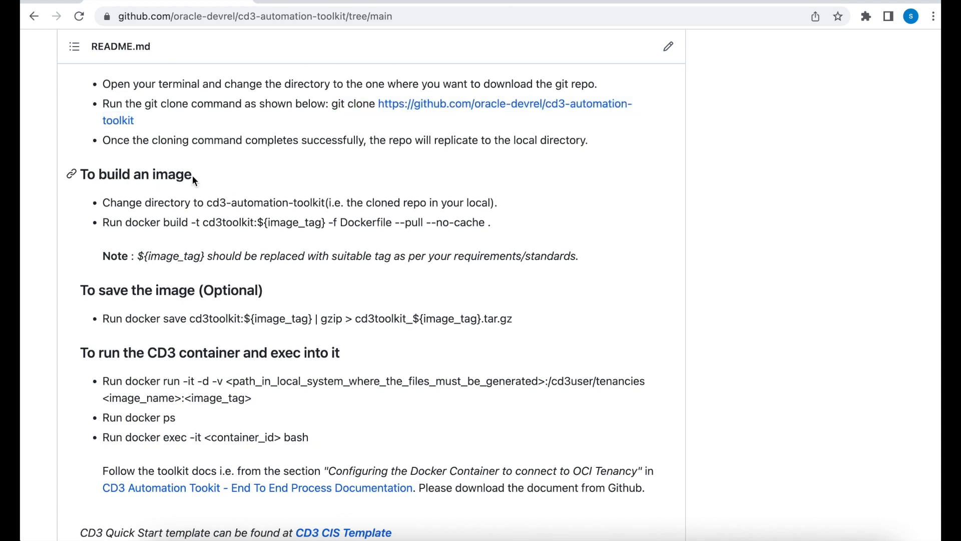
{"action": "mouse_move", "coordinate": [243, 192]}
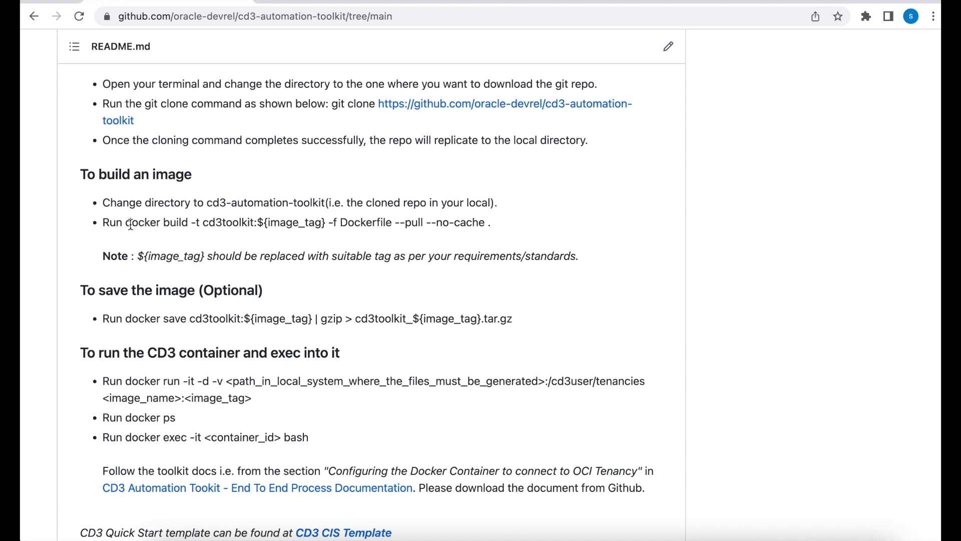
{"action": "scroll", "scroll_direction": "down", "scroll_amount": 3}
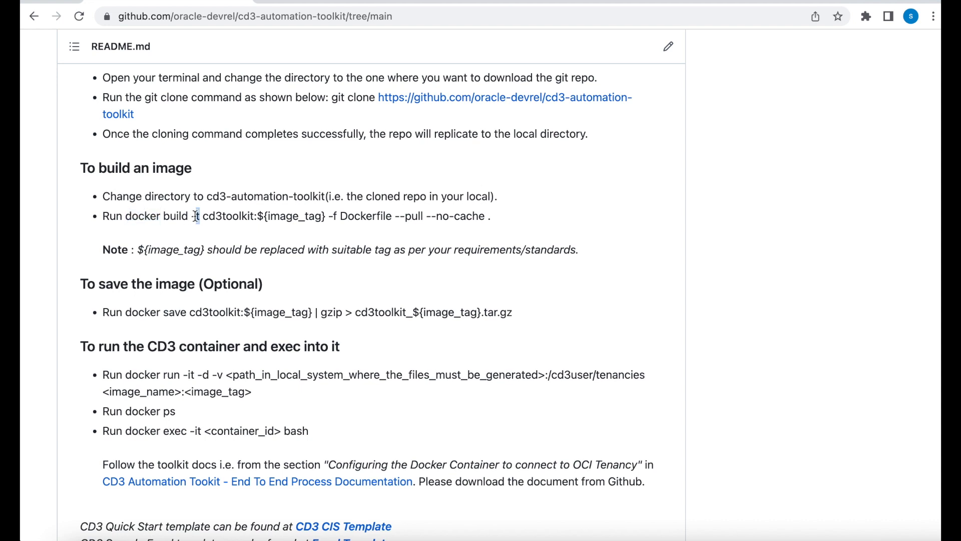
{"action": "double_click", "coordinate": [227, 216]}
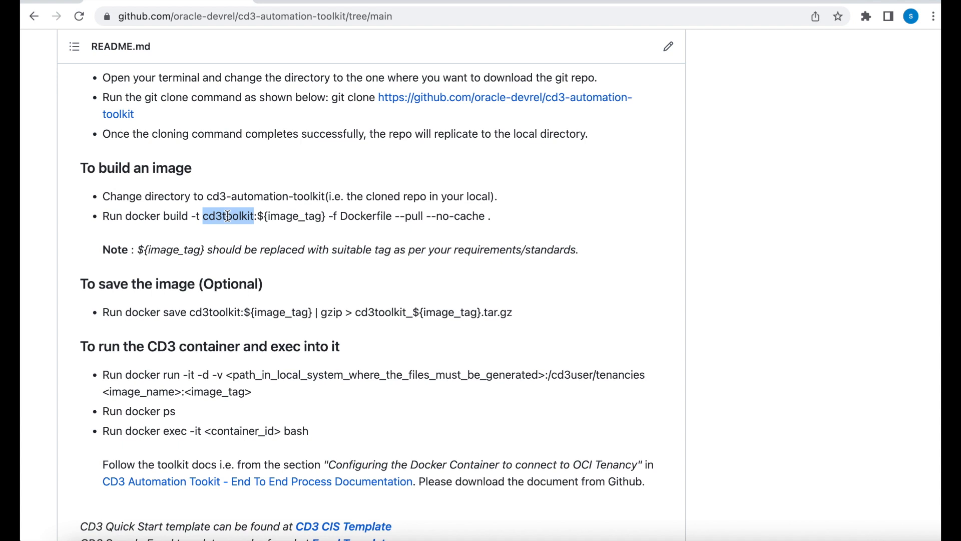
{"action": "double_click", "coordinate": [294, 215]}
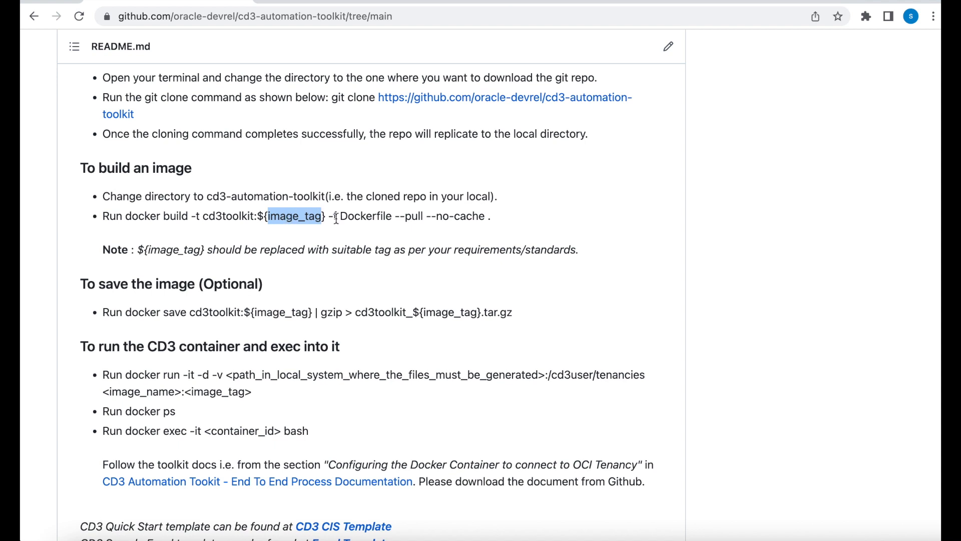
{"action": "double_click", "coordinate": [366, 215]}
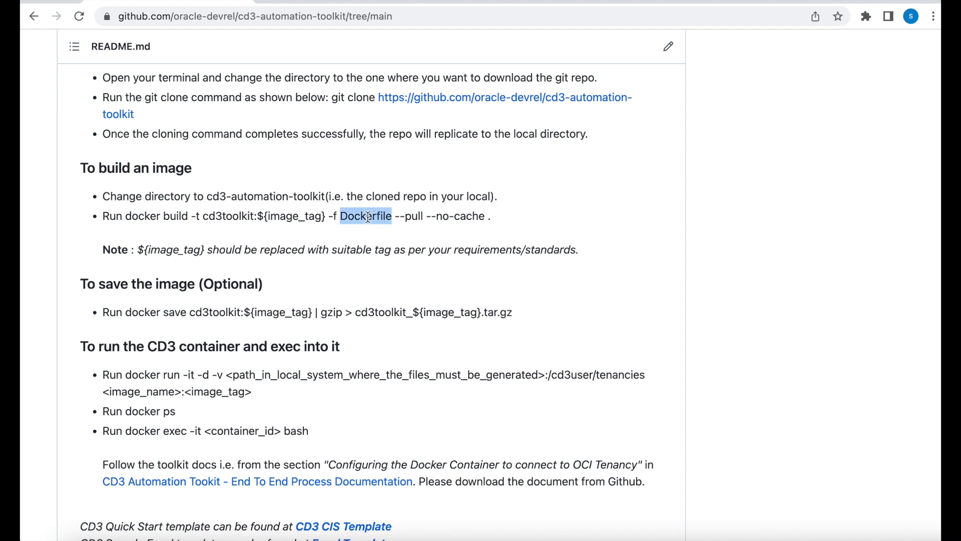
{"action": "double_click", "coordinate": [412, 216]}
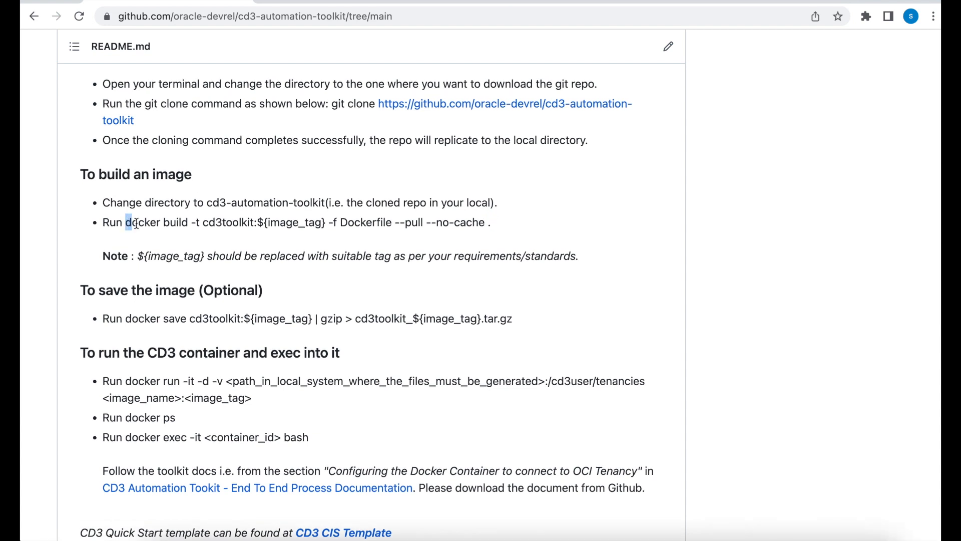
Type docker build -t cd3toolkit:v5.3_beta inside the cd3-automation-toolkit folder
{"action": "left_click_drag", "start_coordinate": [127, 222], "coordinate": [257, 222]}
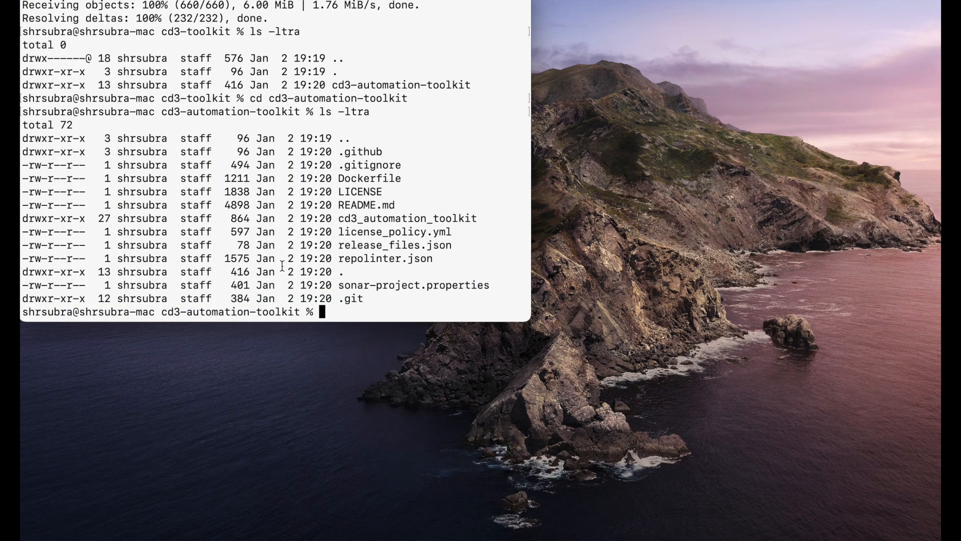
{"action": "type", "text": "docker build -t cd3toolkit:"}
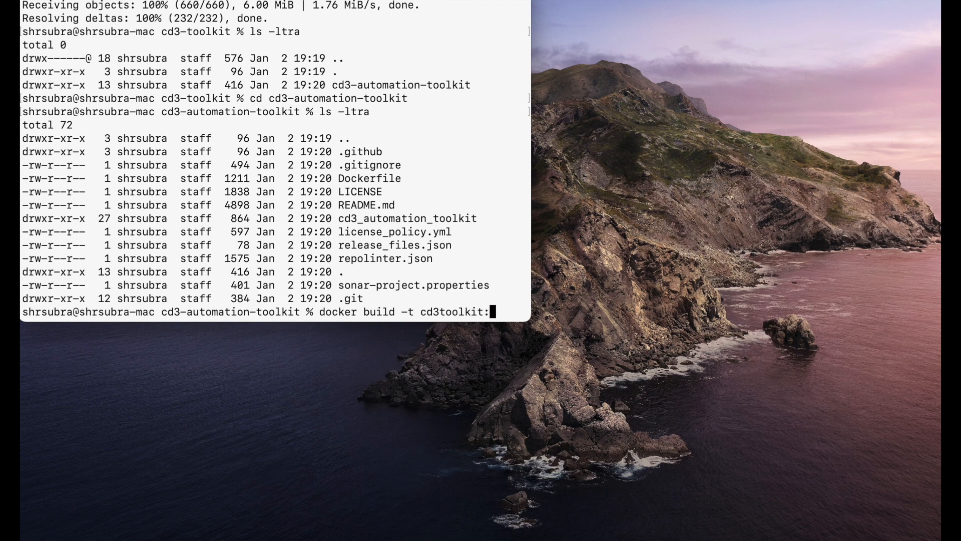
{"action": "type", "text": "v"}
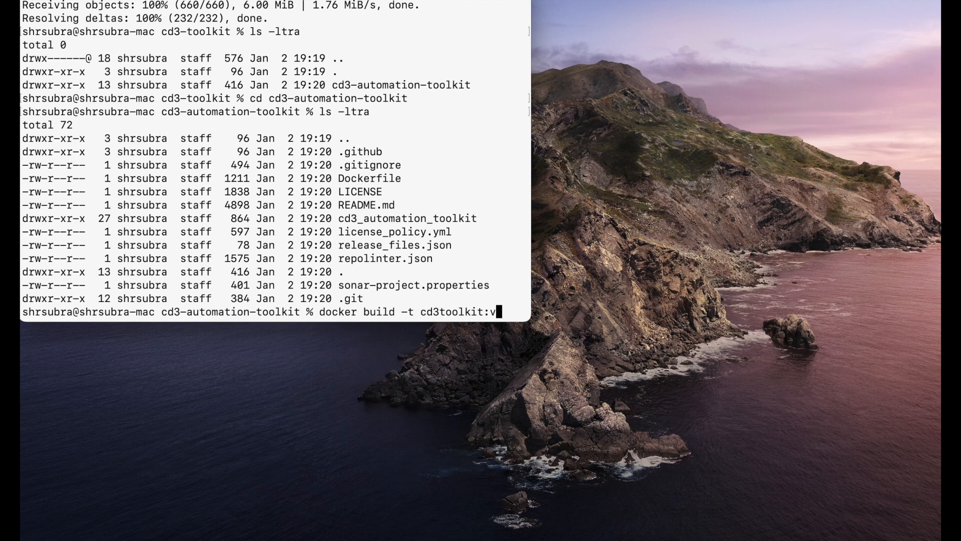
{"action": "type", "text": "5"}
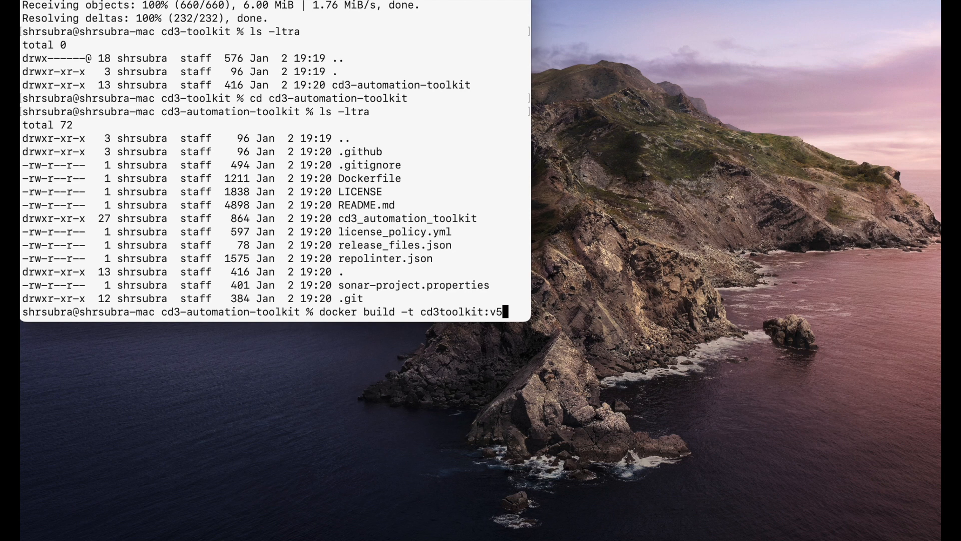
{"action": "type", "text": "."}
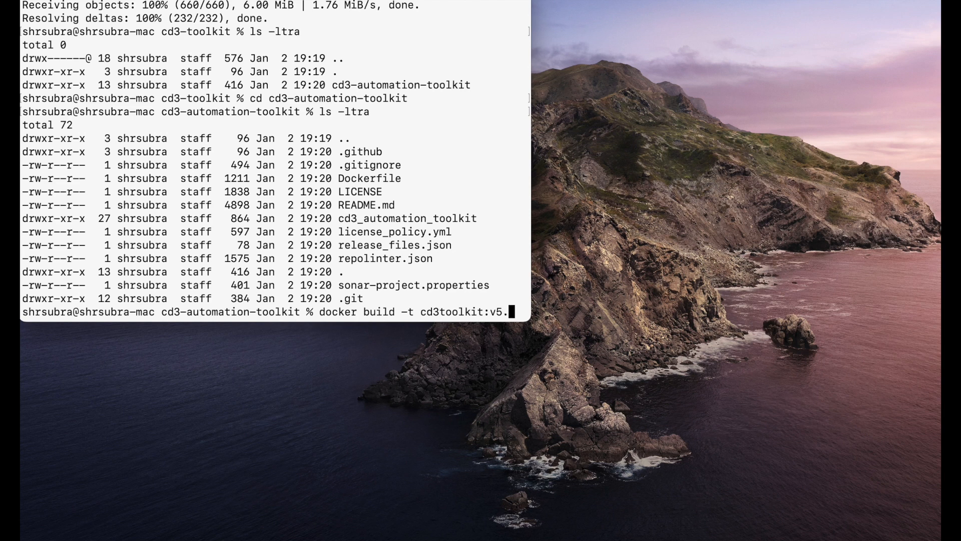
{"action": "type", "text": "3_beta"}
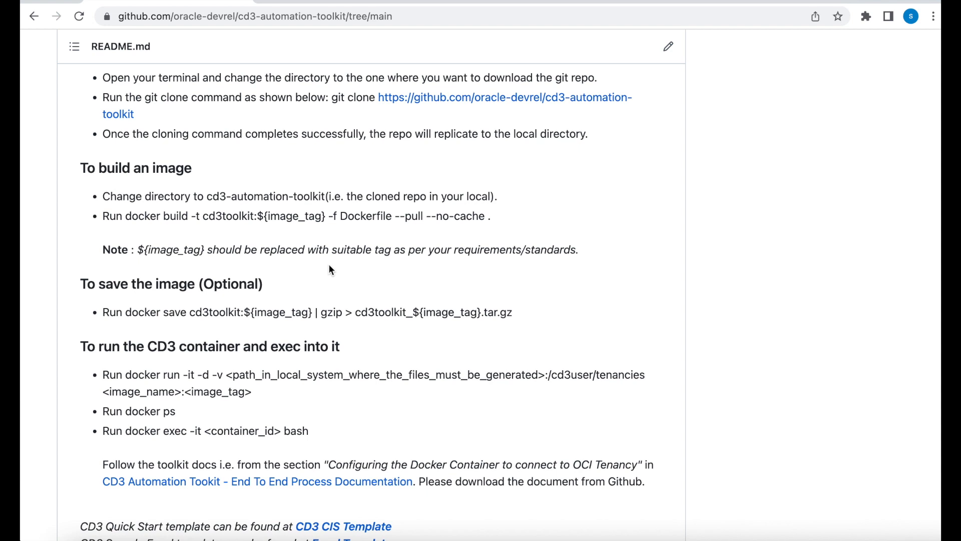
{"action": "mouse_move", "coordinate": [238, 284]}
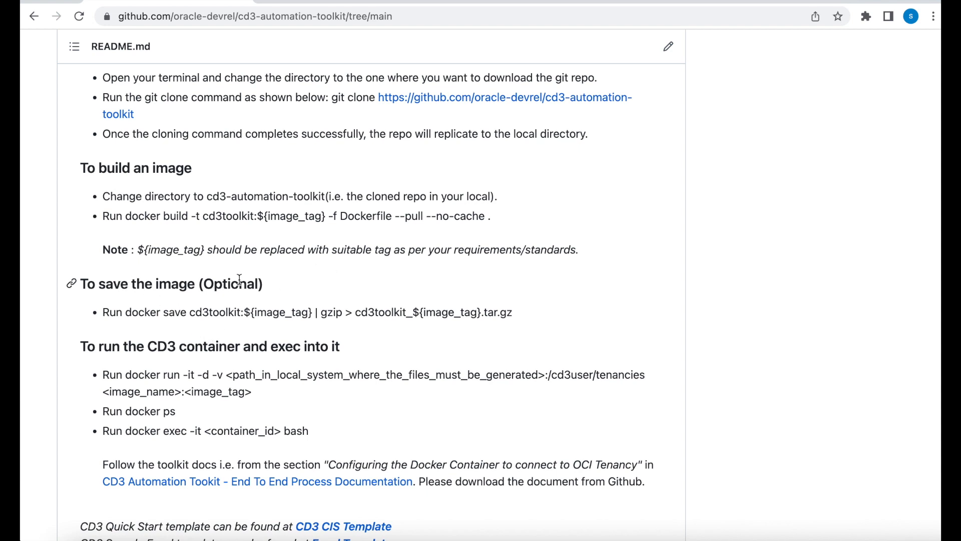
{"action": "mouse_move", "coordinate": [195, 388]}
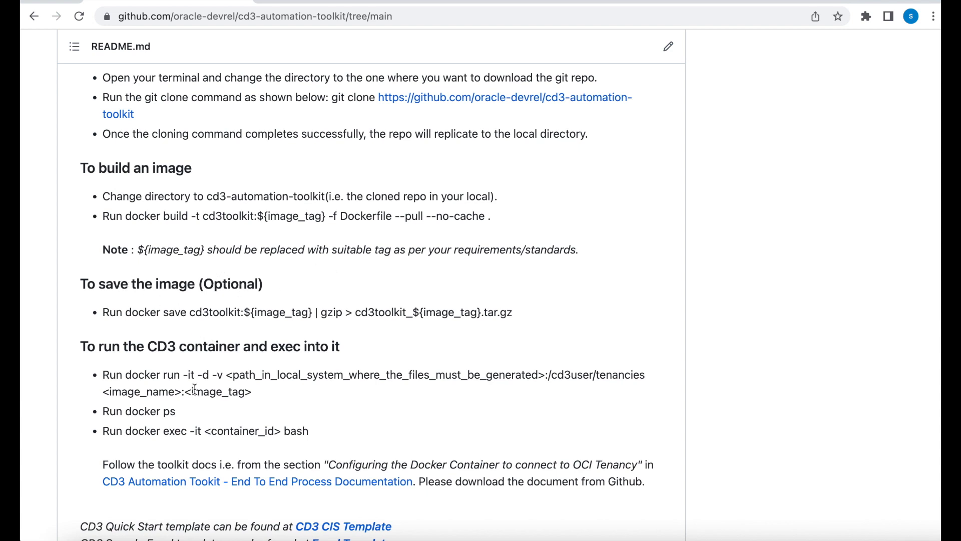
Highlight the README run command's -it option and image_name and image_tag placeholders
{"action": "scroll", "scroll_direction": "down", "scroll_amount": 3}
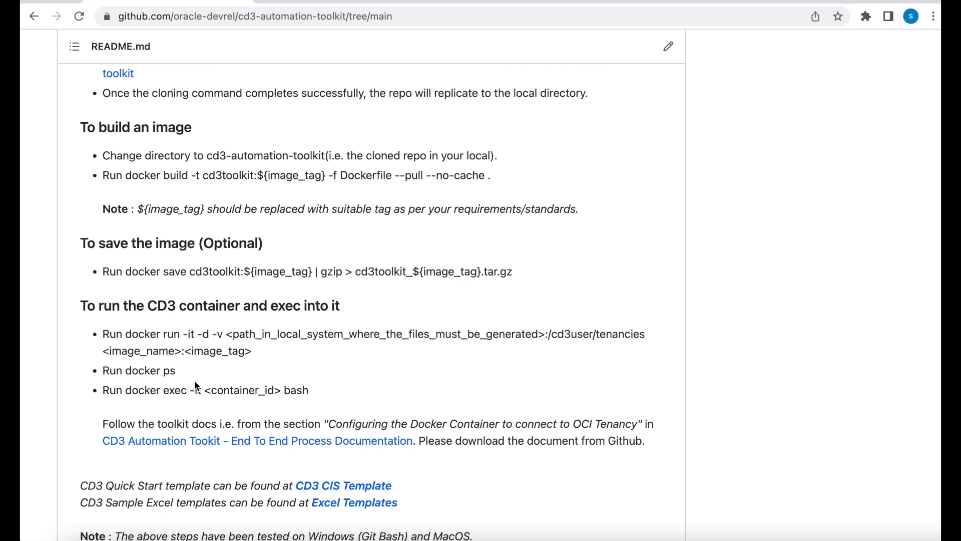
{"action": "mouse_move", "coordinate": [153, 322]}
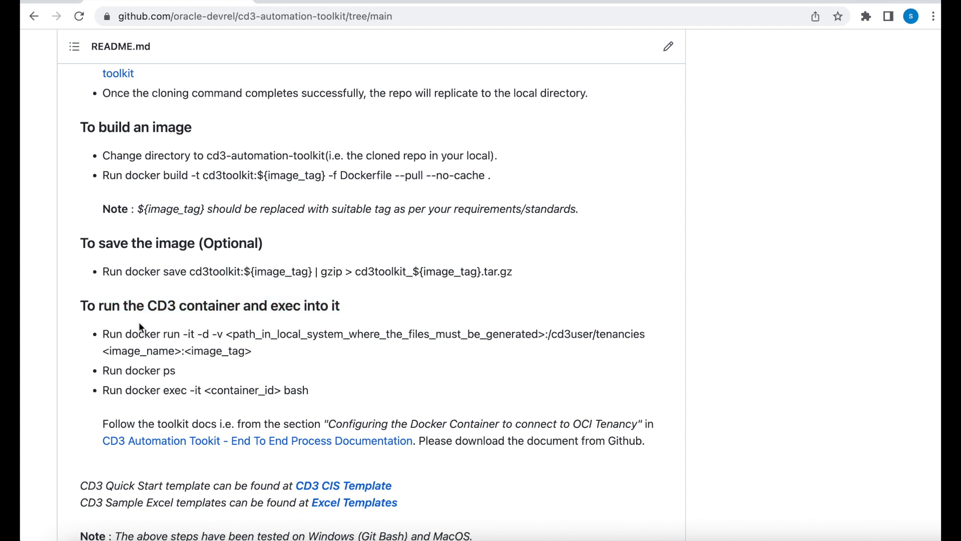
{"action": "left_click_drag", "start_coordinate": [125, 334], "coordinate": [251, 351]}
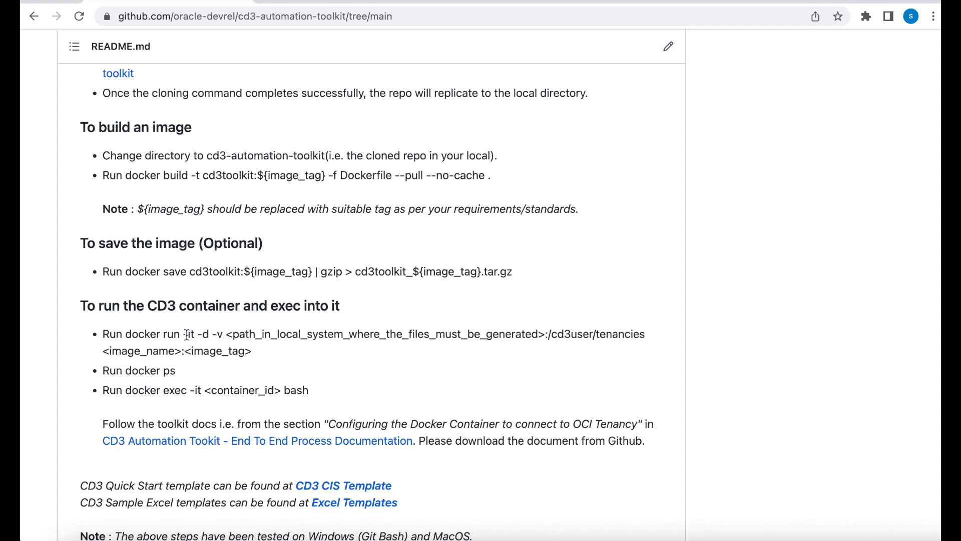
{"action": "double_click", "coordinate": [190, 334]}
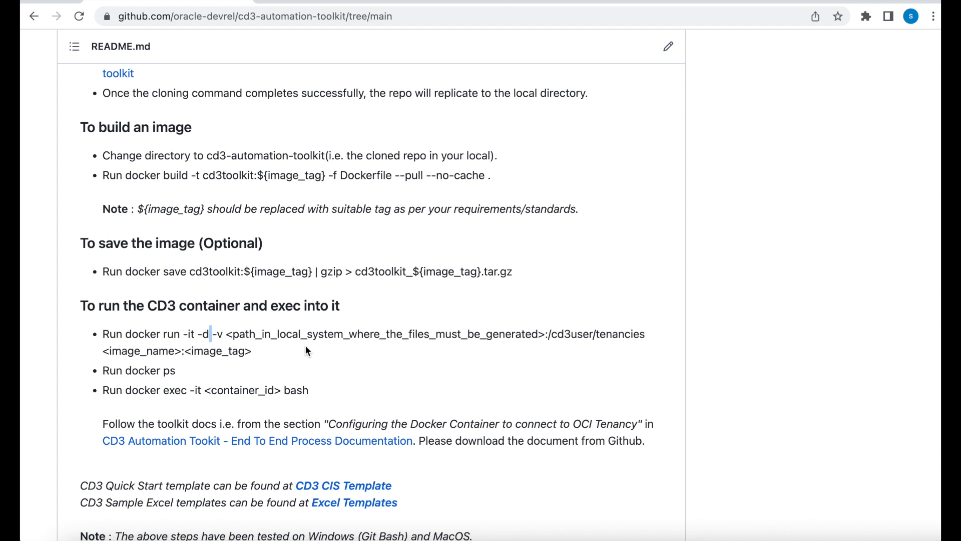
{"action": "mouse_move", "coordinate": [272, 348]}
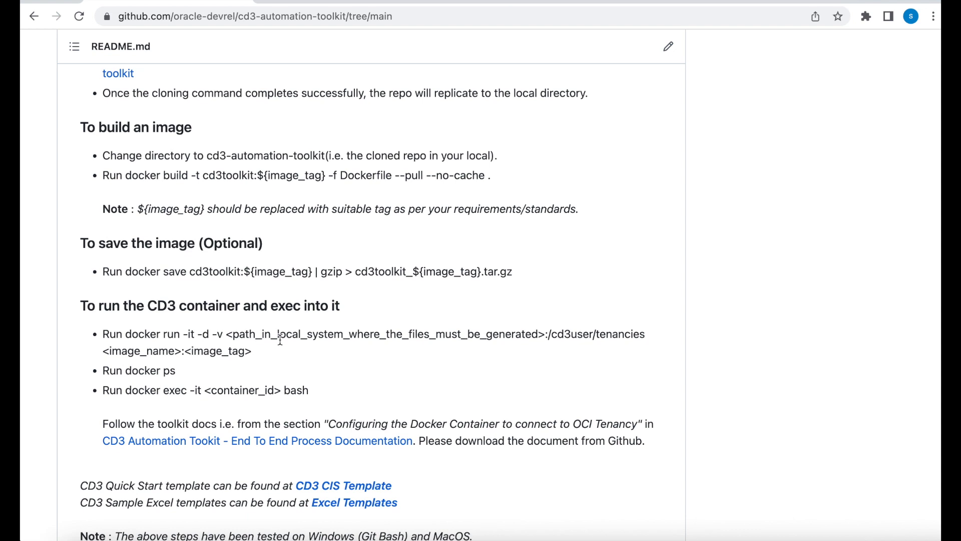
{"action": "mouse_move", "coordinate": [550, 334]}
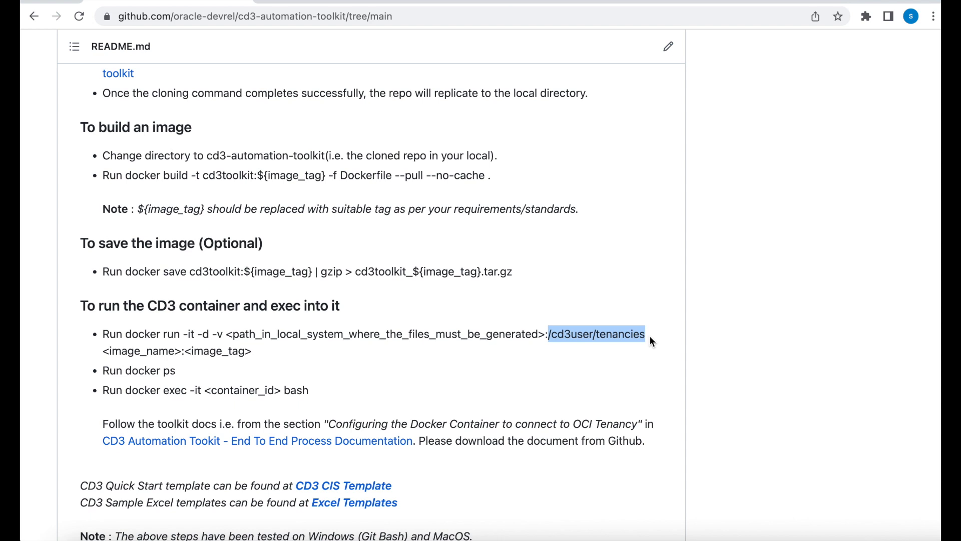
{"action": "left_click", "coordinate": [120, 351]}
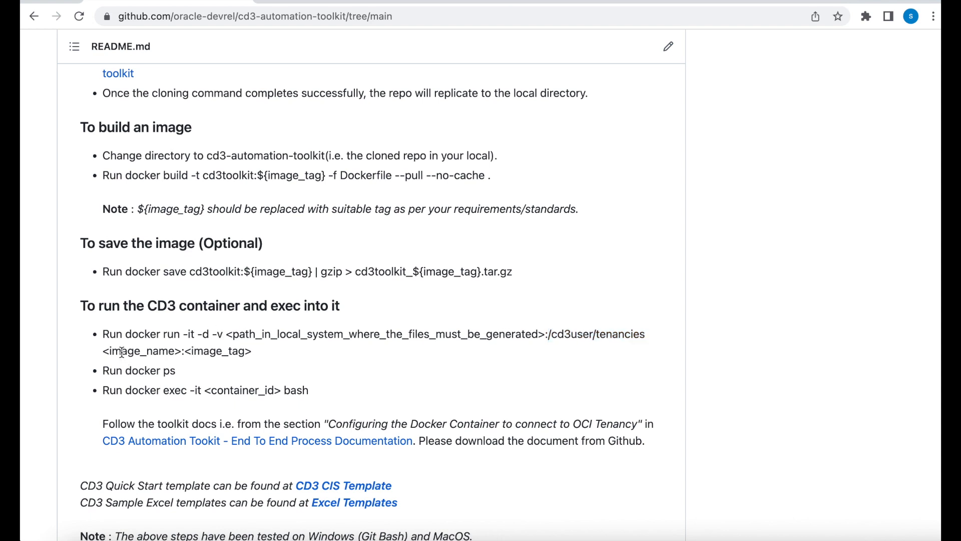
{"action": "double_click", "coordinate": [141, 350]}
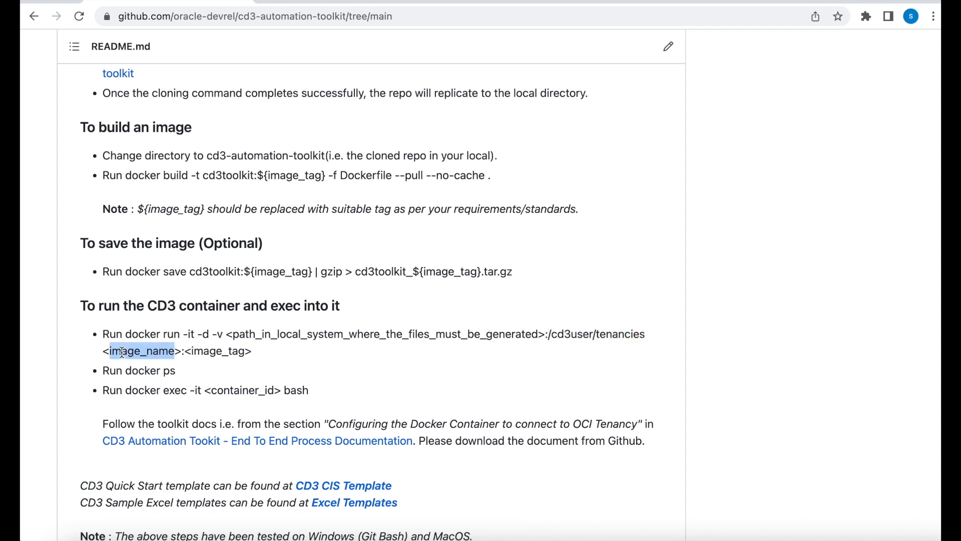
{"action": "double_click", "coordinate": [220, 350]}
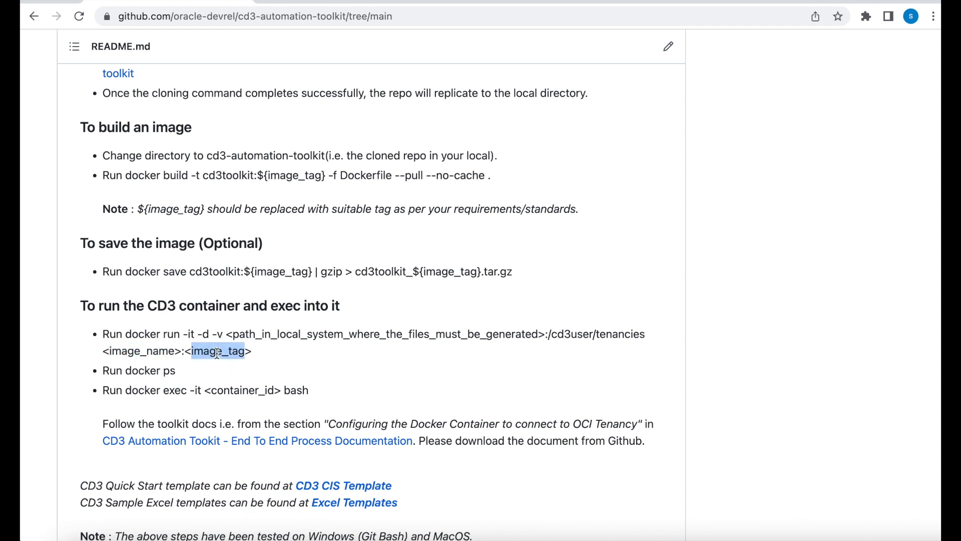
{"action": "left_click_drag", "start_coordinate": [218, 351], "coordinate": [110, 351]}
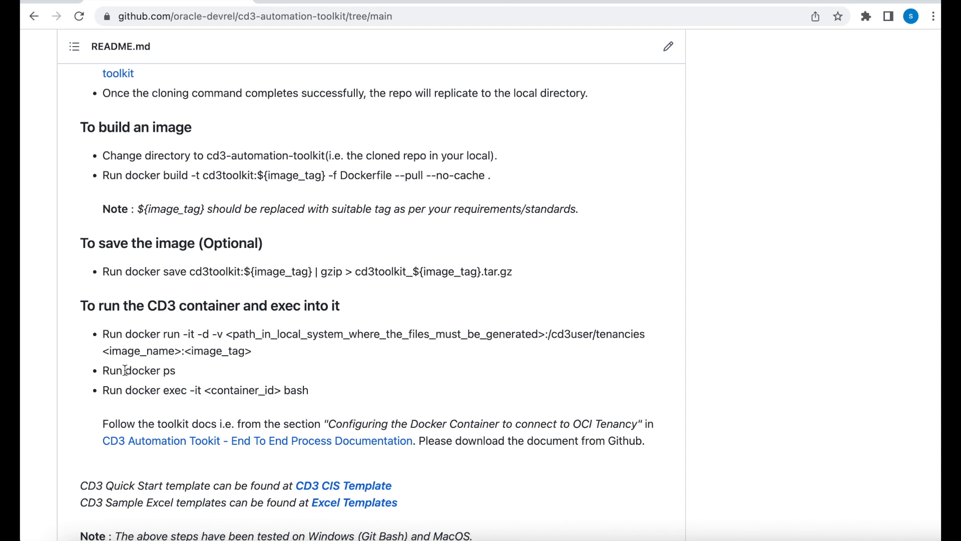
Highlight the container listing step, the docker ps command and the exec instruction
{"action": "double_click", "coordinate": [149, 371]}
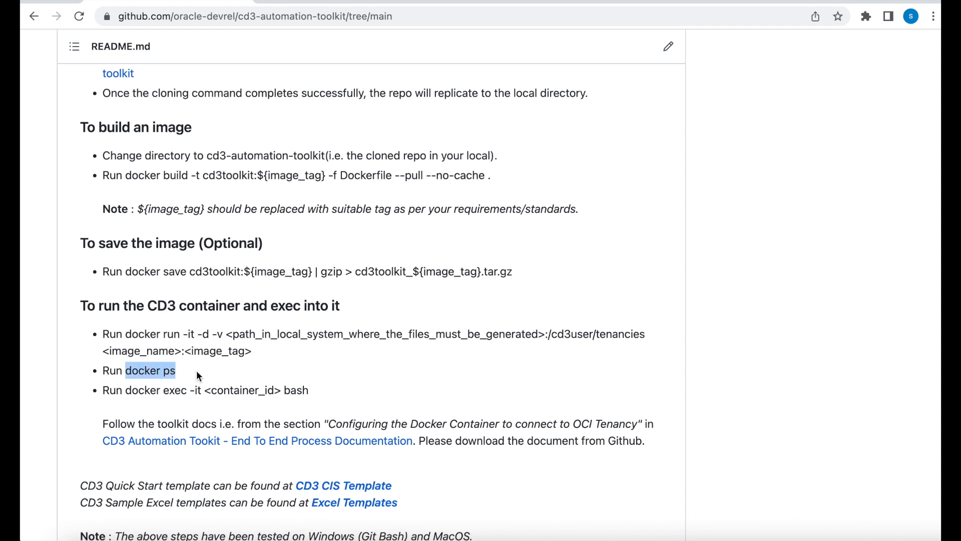
{"action": "double_click", "coordinate": [174, 390]}
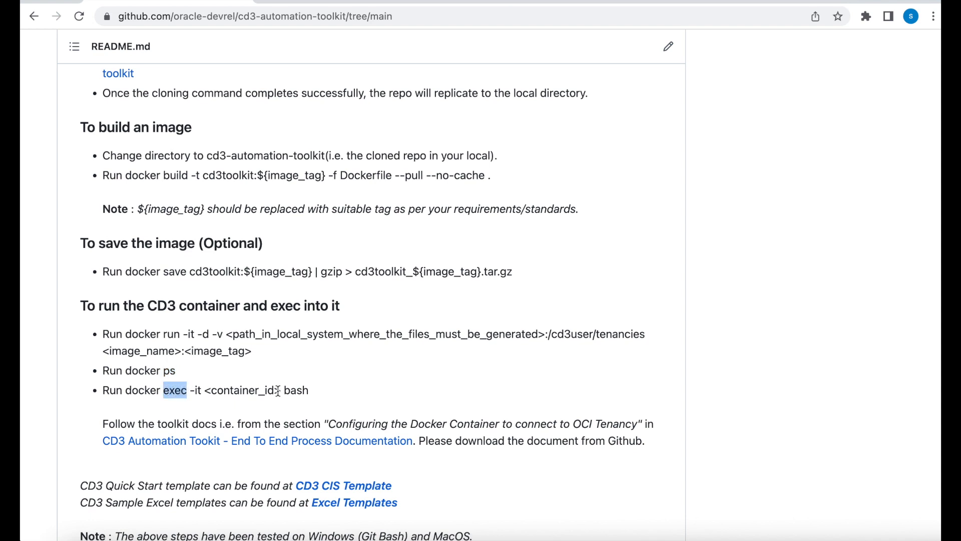
{"action": "double_click", "coordinate": [174, 390]}
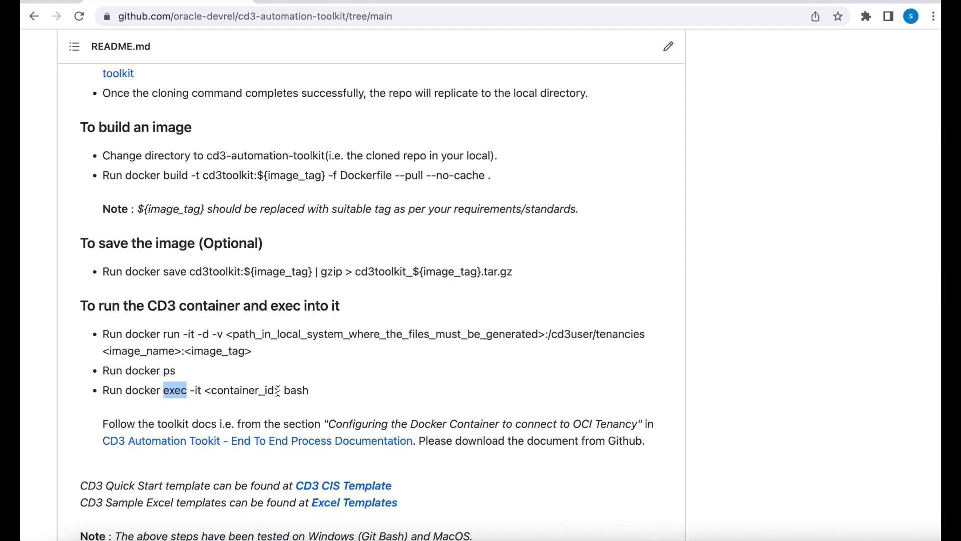
{"action": "left_click", "coordinate": [126, 335]}
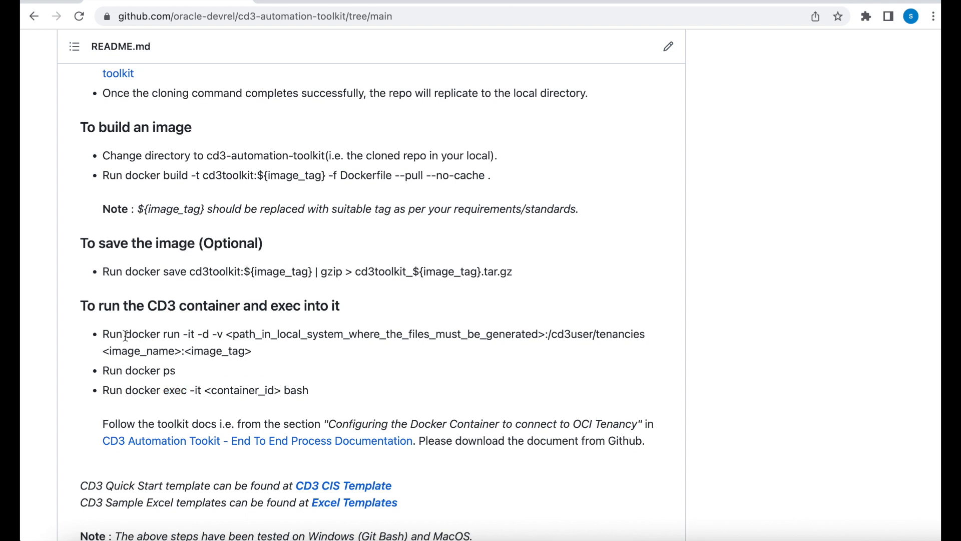
{"action": "left_click_drag", "start_coordinate": [124, 334], "coordinate": [224, 334]}
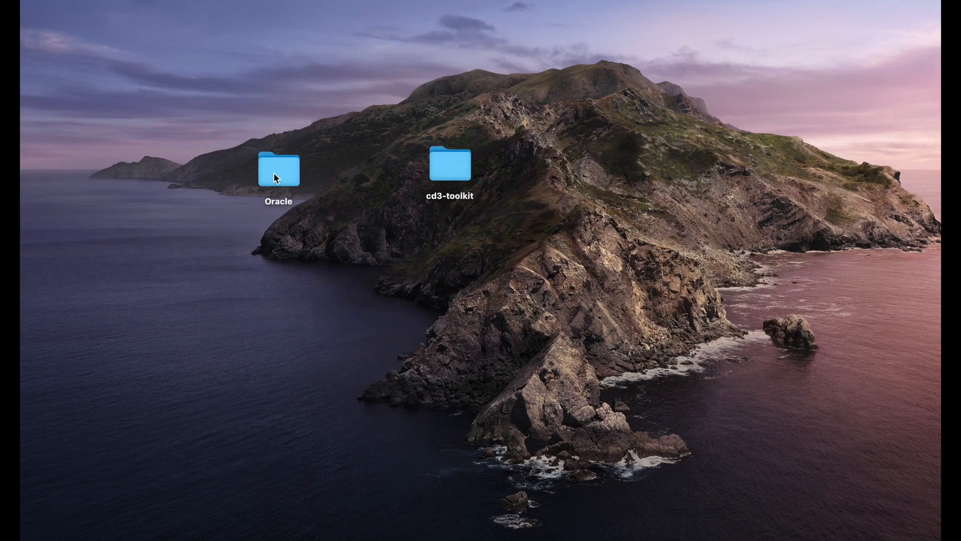
Open the Oracle folder from the desktop in a Finder window
{"action": "double_click", "coordinate": [279, 170]}
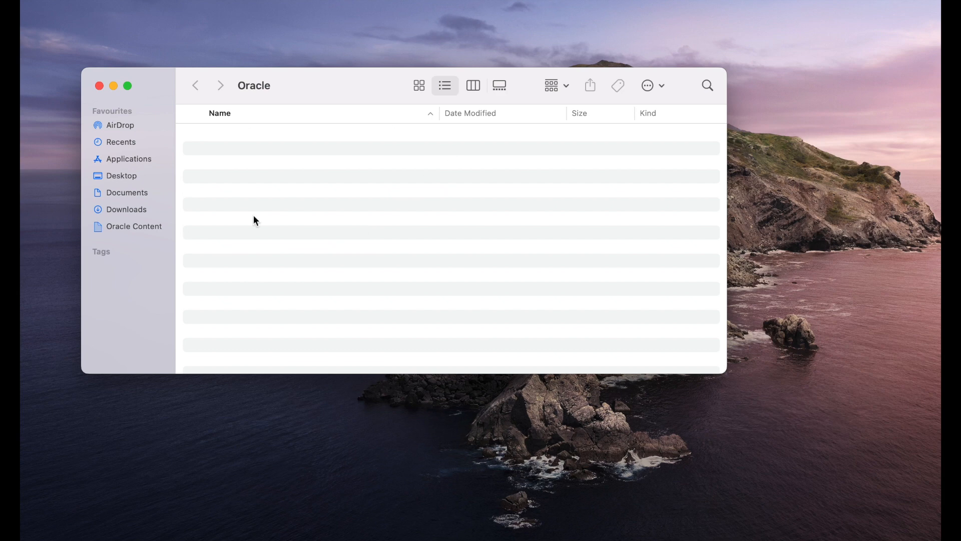
{"action": "mouse_move", "coordinate": [402, 141]}
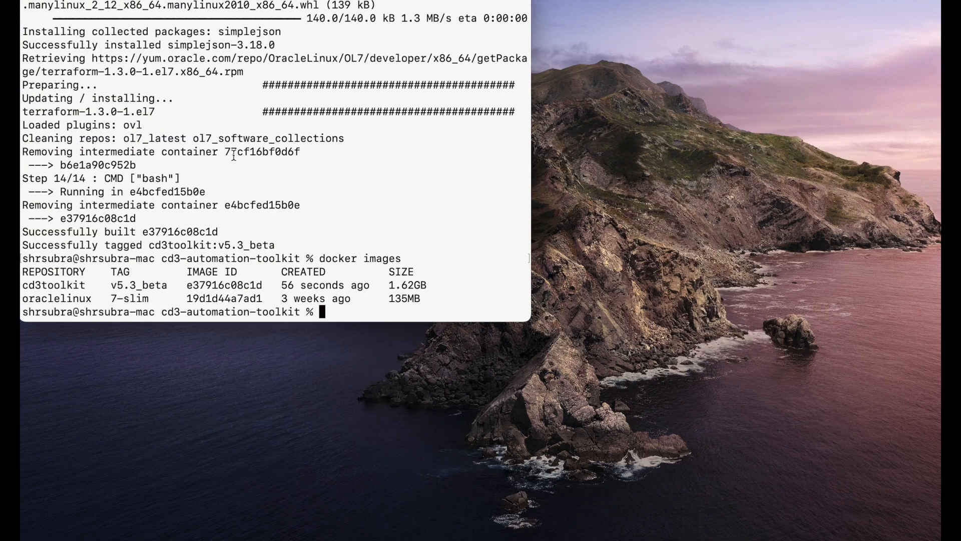
Run docker run -it -d mapping /Users/shrsubra/Desktop/Oracle to /cd3user/tenancies using cd3toolkit:v5.3_beta
{"action": "type", "text": "docker run -it -d -v /Users/De"}
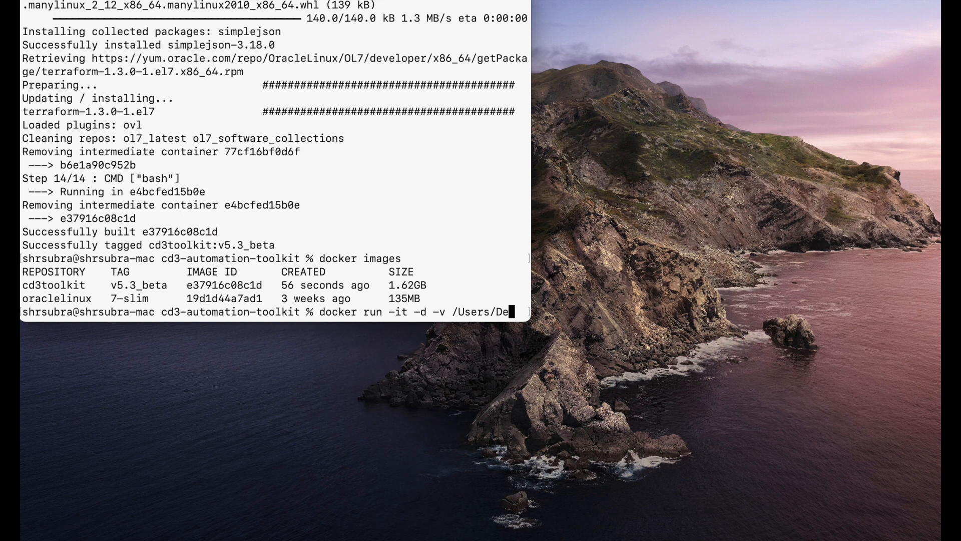
{"action": "type", "text": "shrsubra/"}
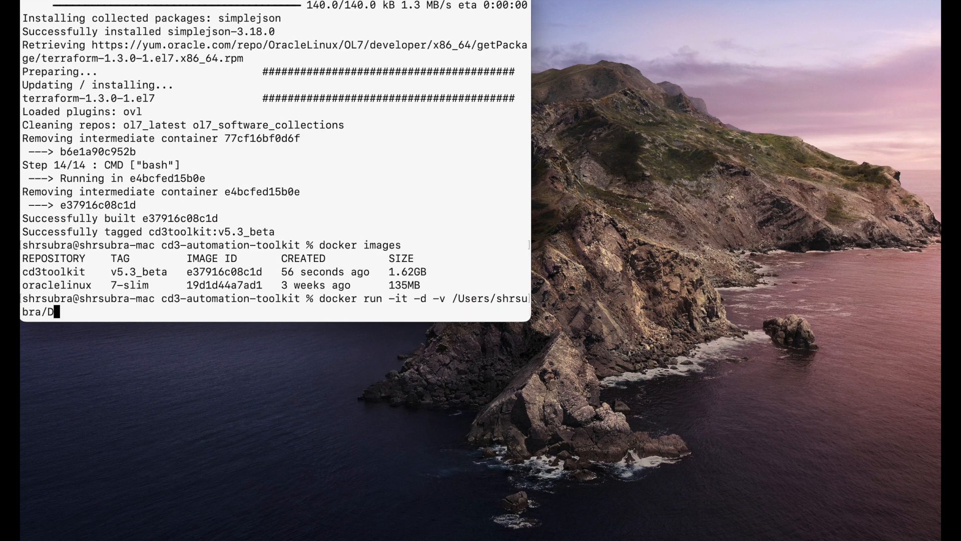
{"action": "type", "text": "esktop/"}
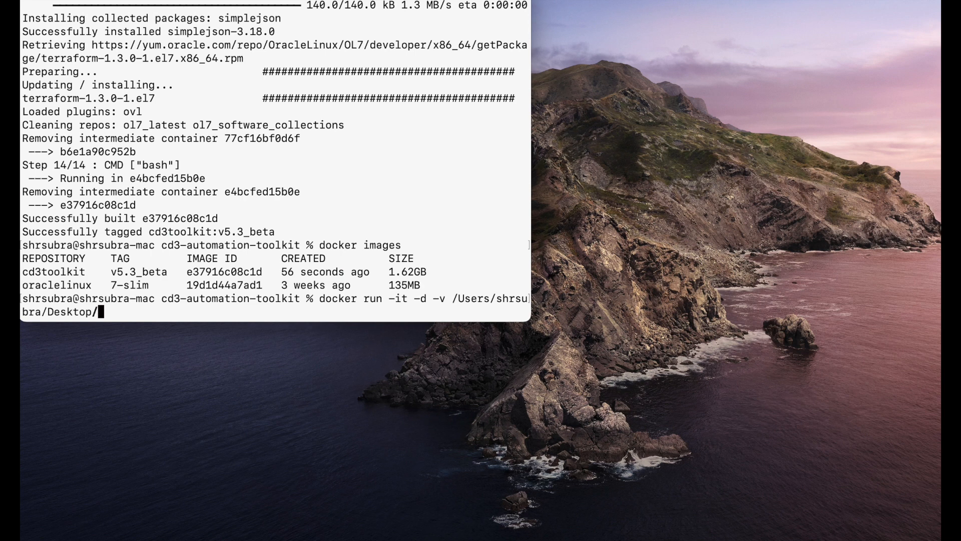
{"action": "type", "text": "Oracle/"}
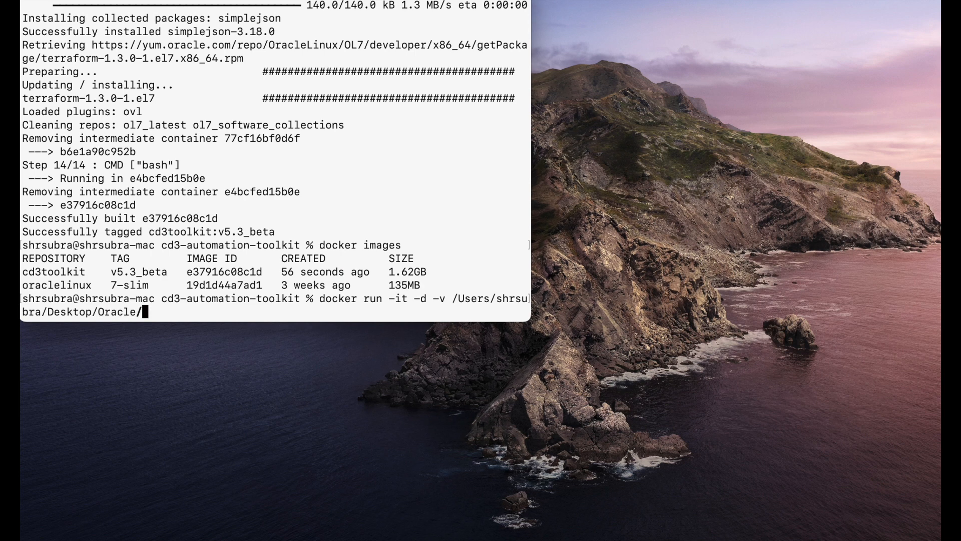
{"action": "type", "text": ":"}
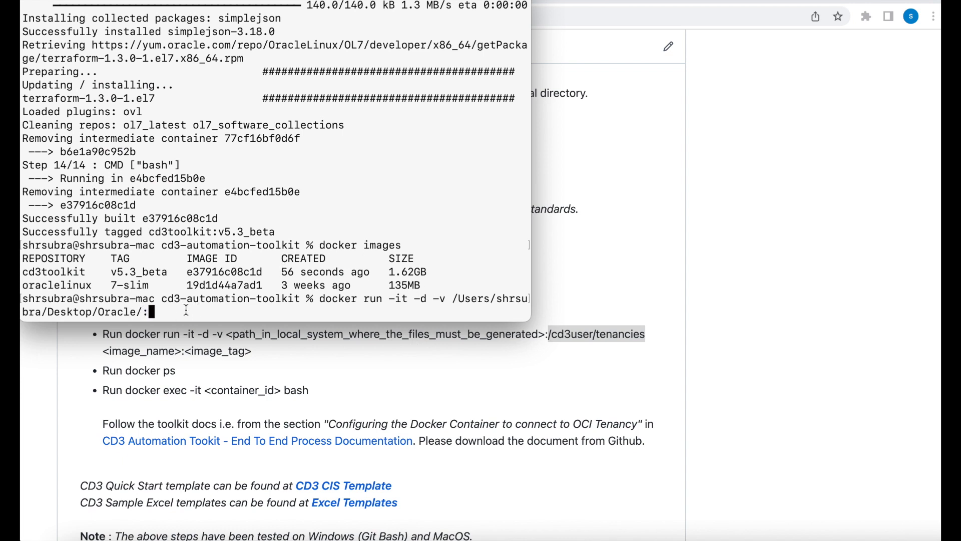
{"action": "type", "text": "/cd3user/tenancies"}
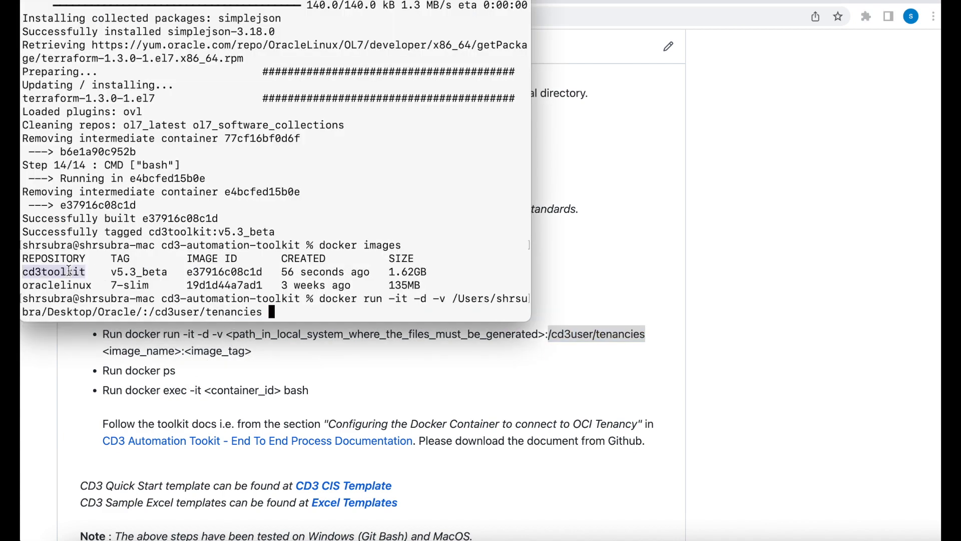
{"action": "type", "text": "cd3toolkit:"}
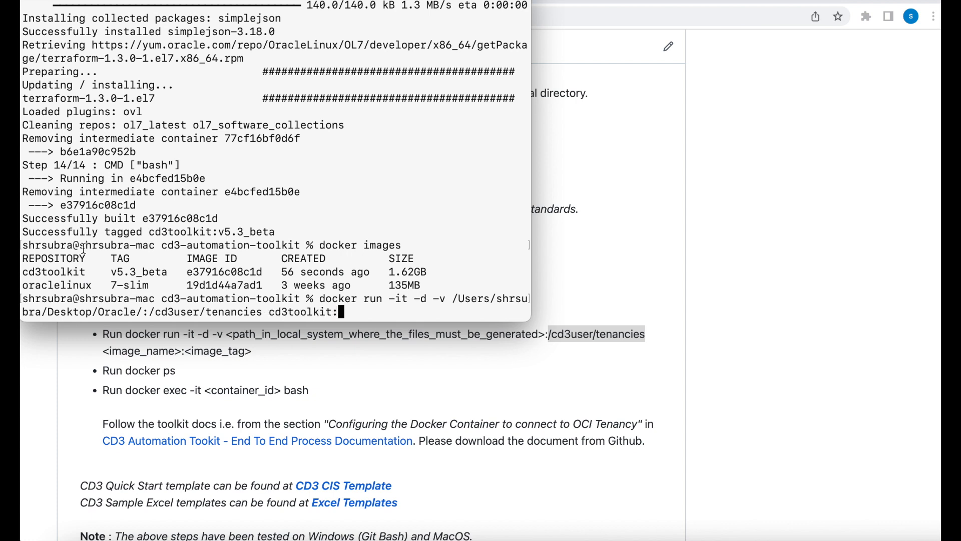
{"action": "double_click", "coordinate": [139, 271]}
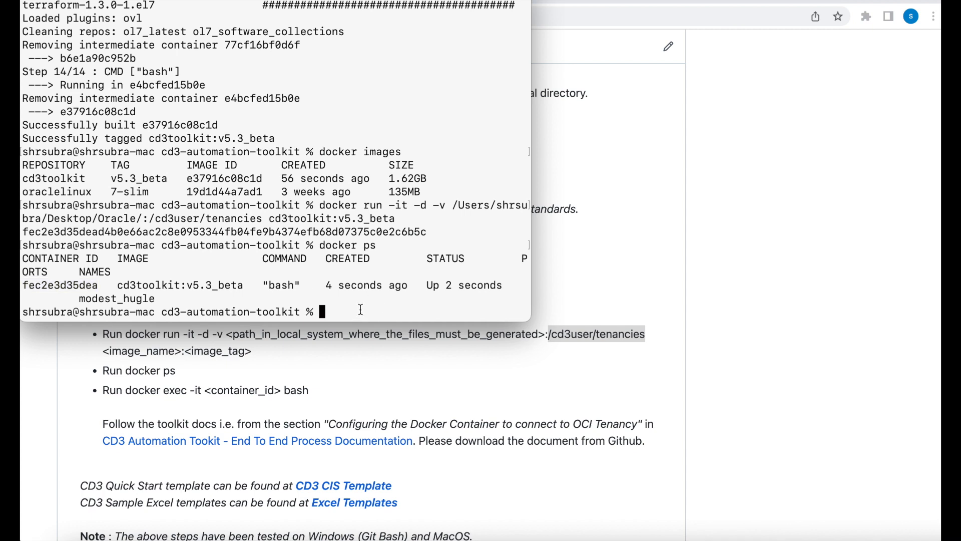
Run docker exec -it on container fec2e3d35dea to get a bash shell
{"action": "type", "text": "docker"}
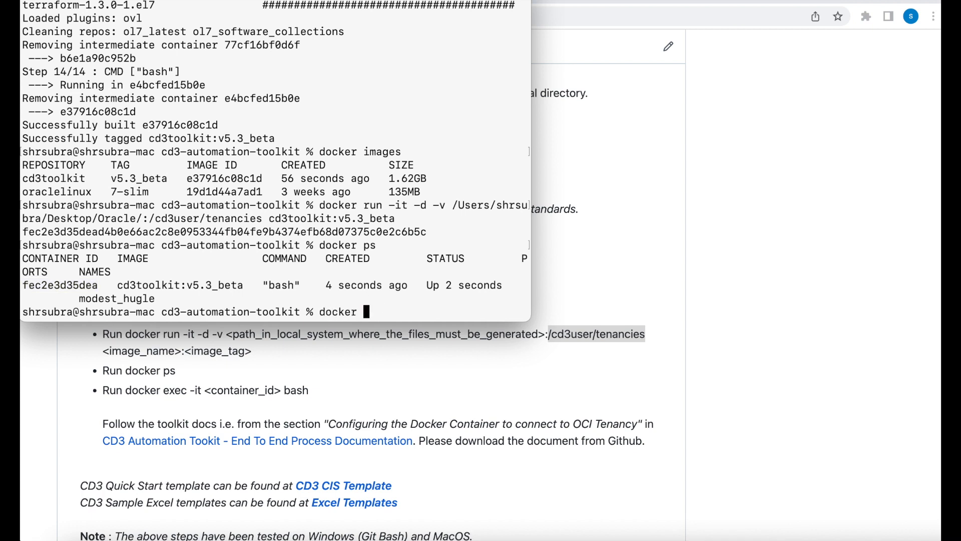
{"action": "type", "text": "exec -i"}
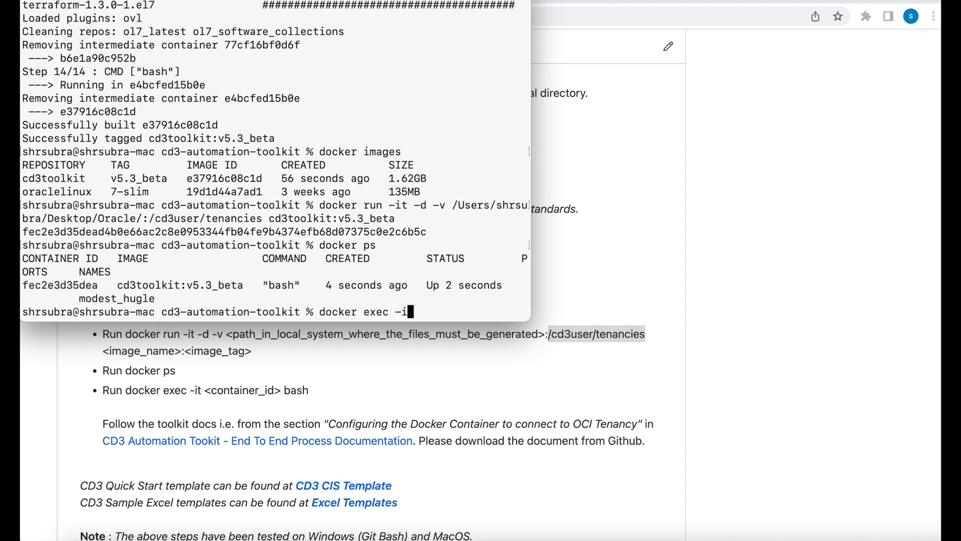
{"action": "type", "text": "fec2e3d35dea ba"}
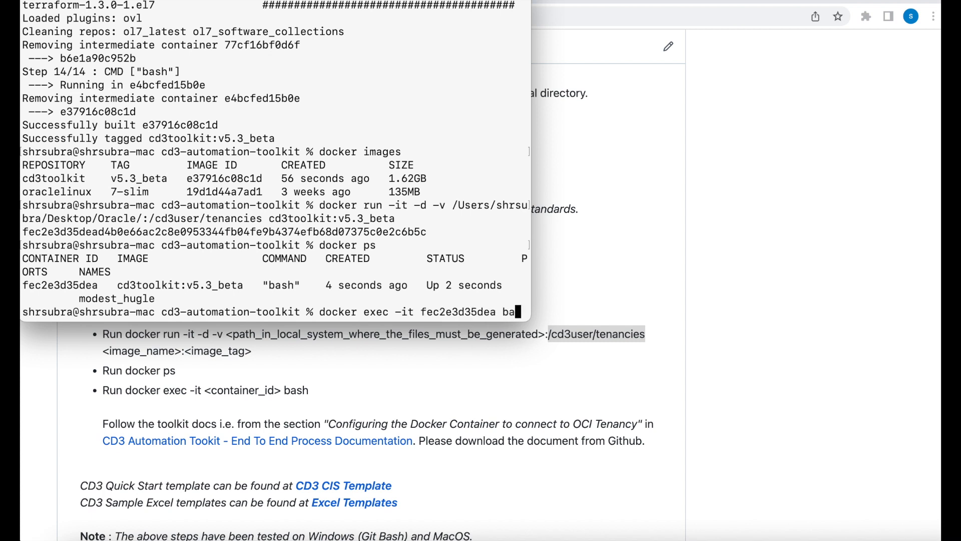
{"action": "key", "text": "enter"}
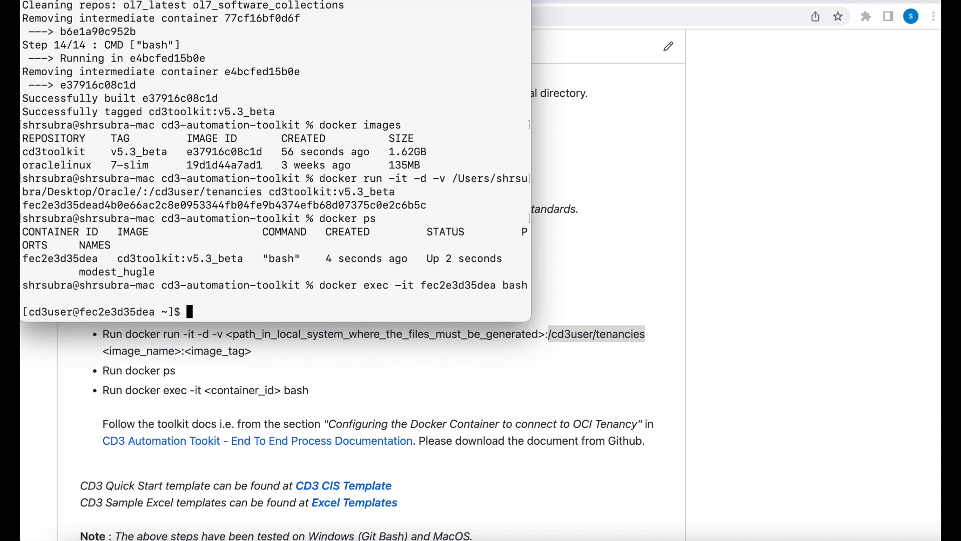
{"action": "key", "text": "enter"}
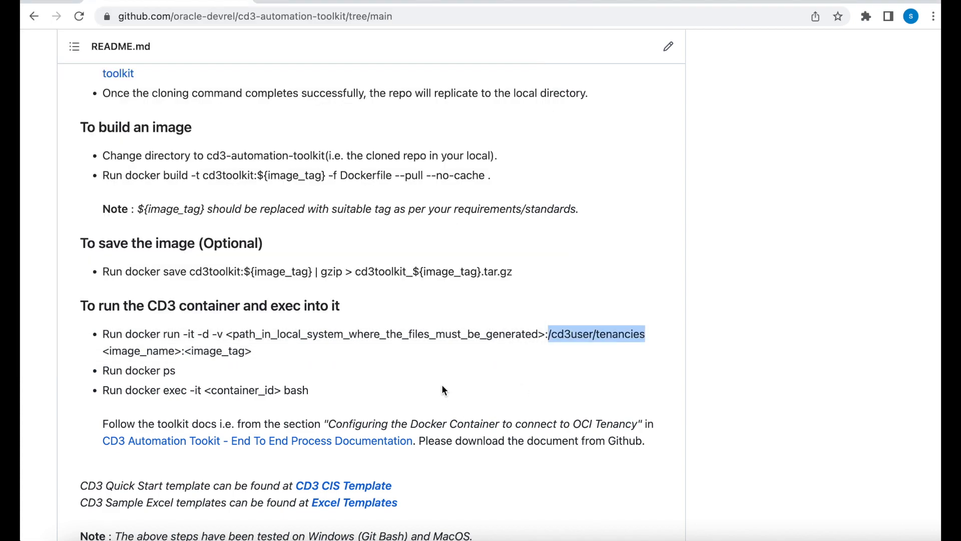
{"action": "mouse_move", "coordinate": [382, 428]}
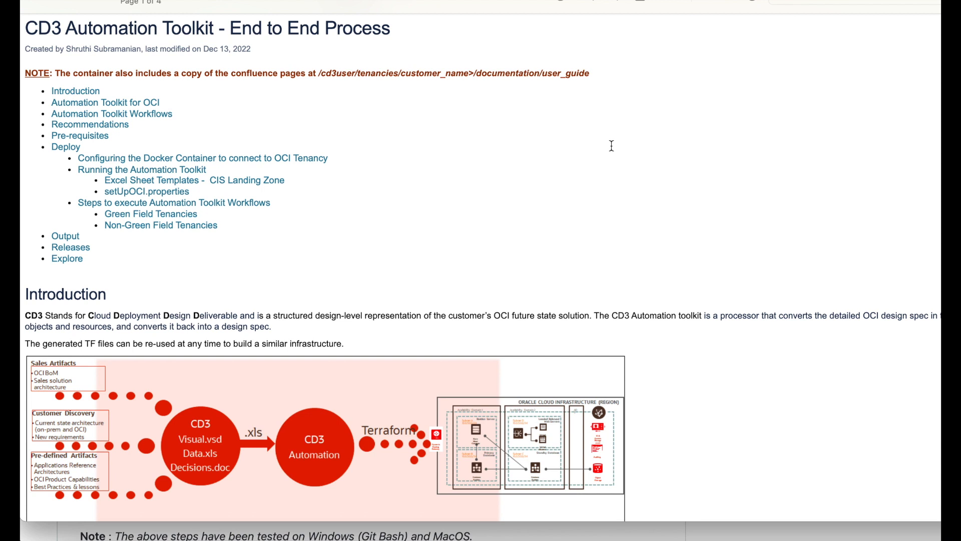
{"action": "mouse_move", "coordinate": [211, 164]}
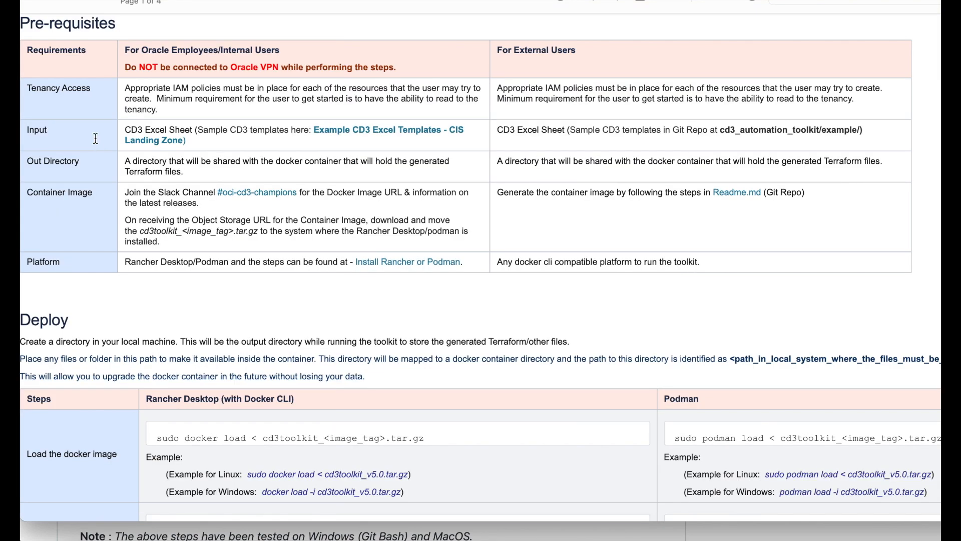
{"action": "mouse_move", "coordinate": [511, 54]}
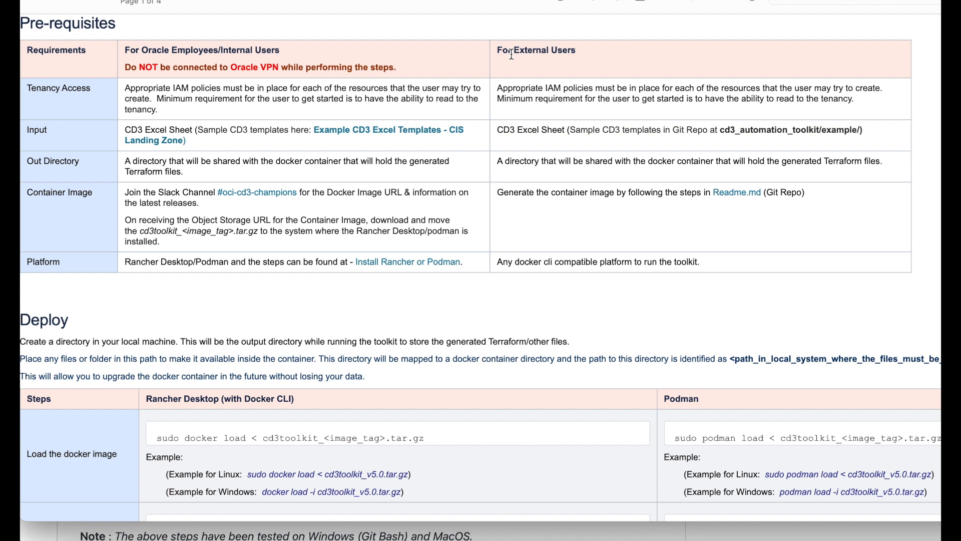
{"action": "mouse_move", "coordinate": [499, 256]}
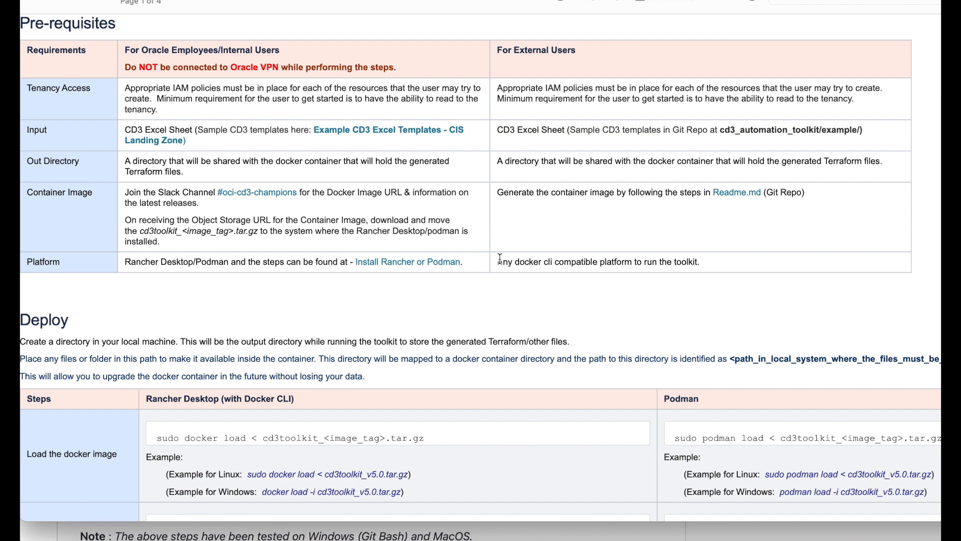
Scroll the End to End Process PDF down to the Pre-requisites and Deploy tables
{"action": "scroll", "scroll_direction": "down", "scroll_amount": 3}
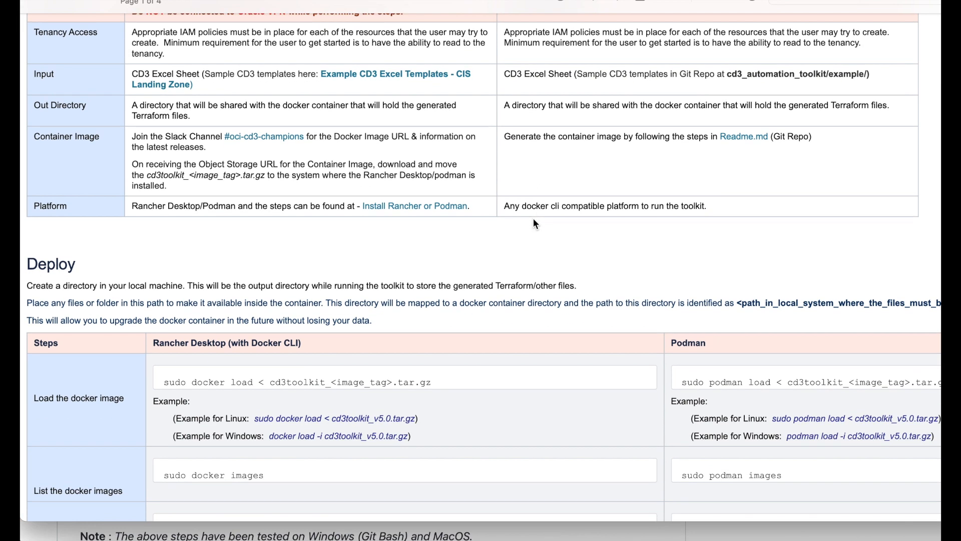
{"action": "scroll", "scroll_direction": "down", "scroll_amount": 3}
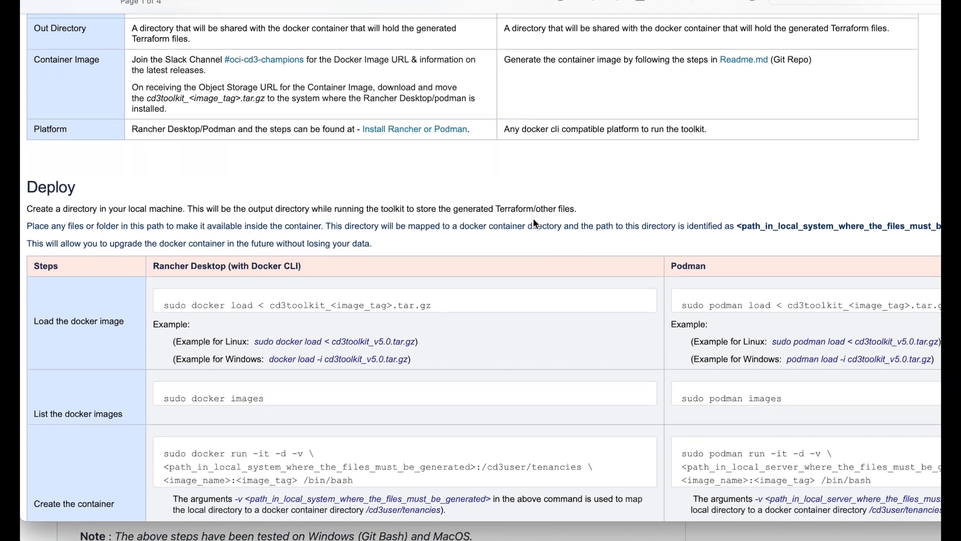